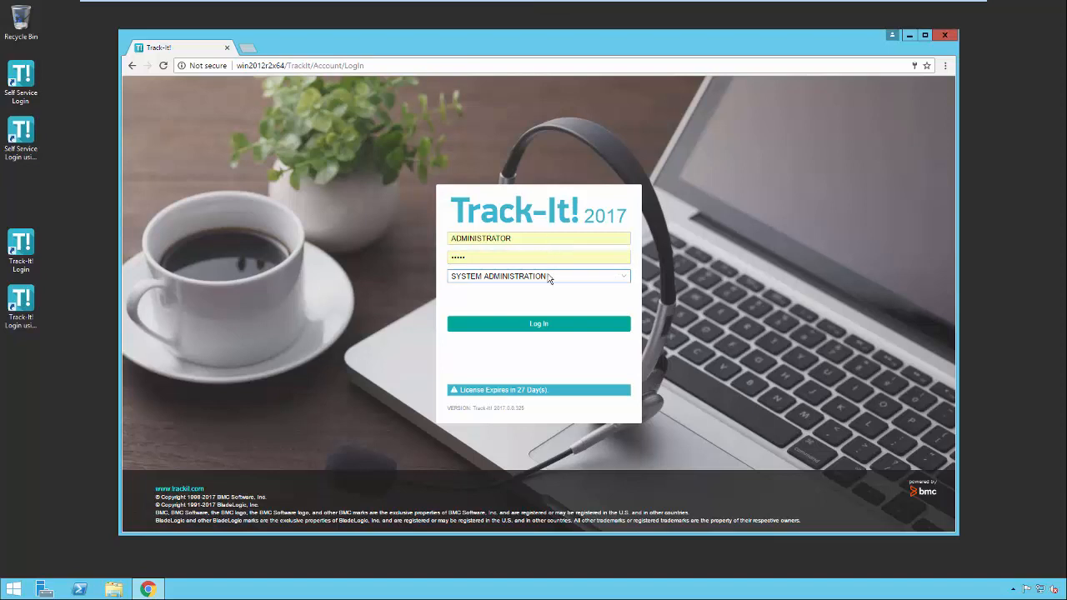
pyautogui.moveTo(625, 283)
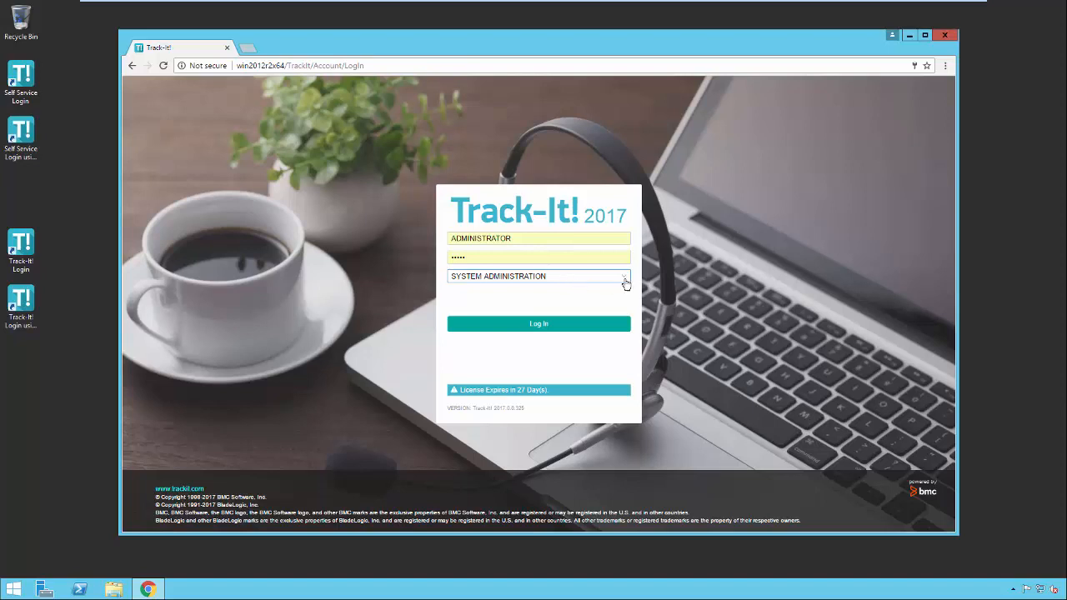
# Log in to Track-It! 2017 as System Administration to reach the ticket dashboard.
pyautogui.click(538, 323)
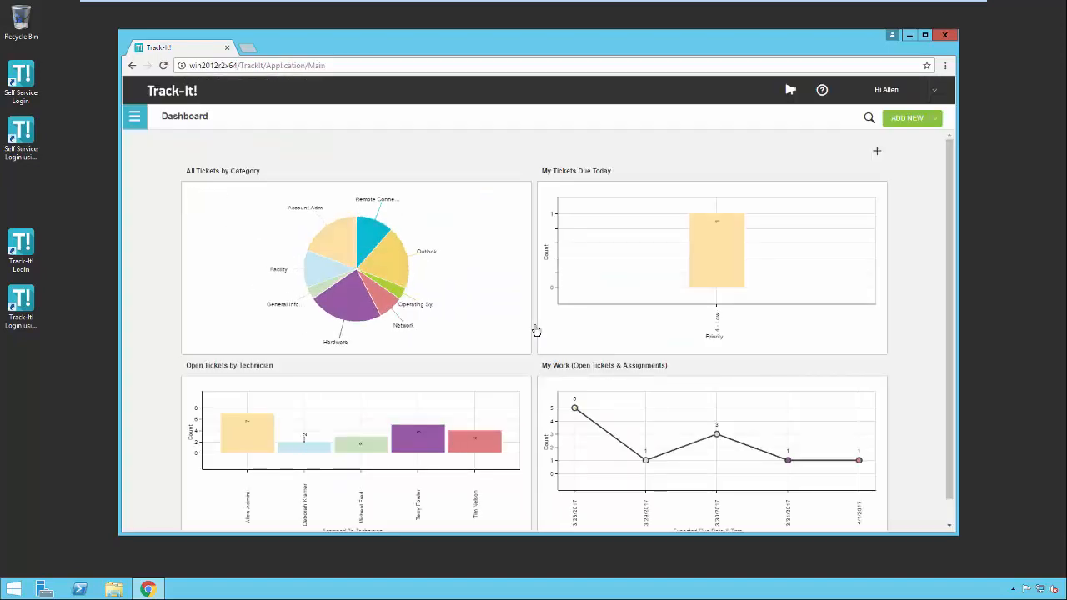
pyautogui.moveTo(269, 217)
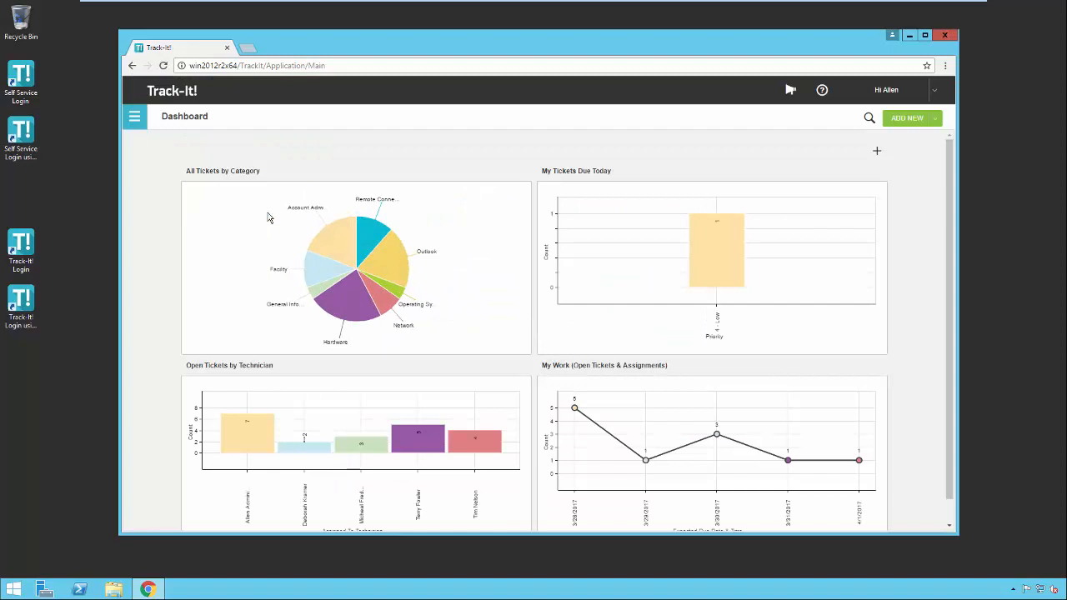
# Go to Configuration from the navigation menu and scroll through the tiles.
pyautogui.click(134, 117)
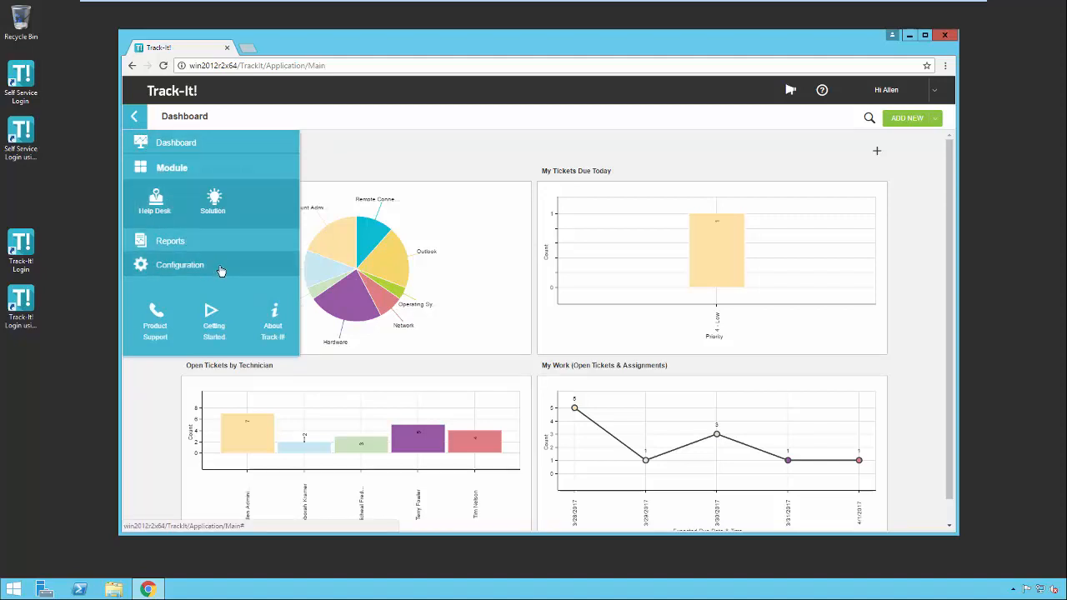
pyautogui.click(179, 264)
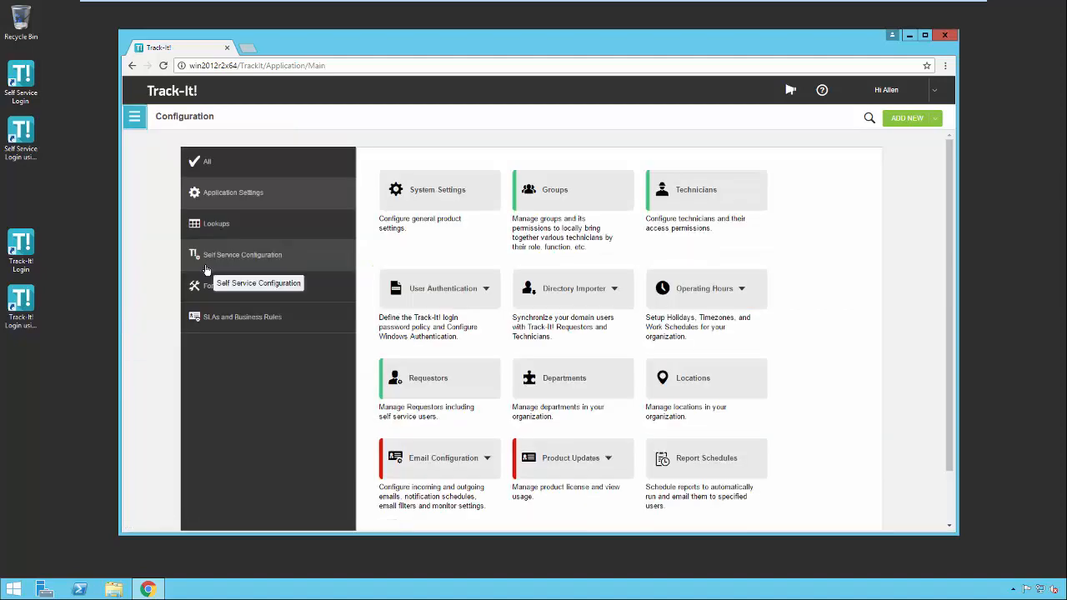
pyautogui.moveTo(445, 259)
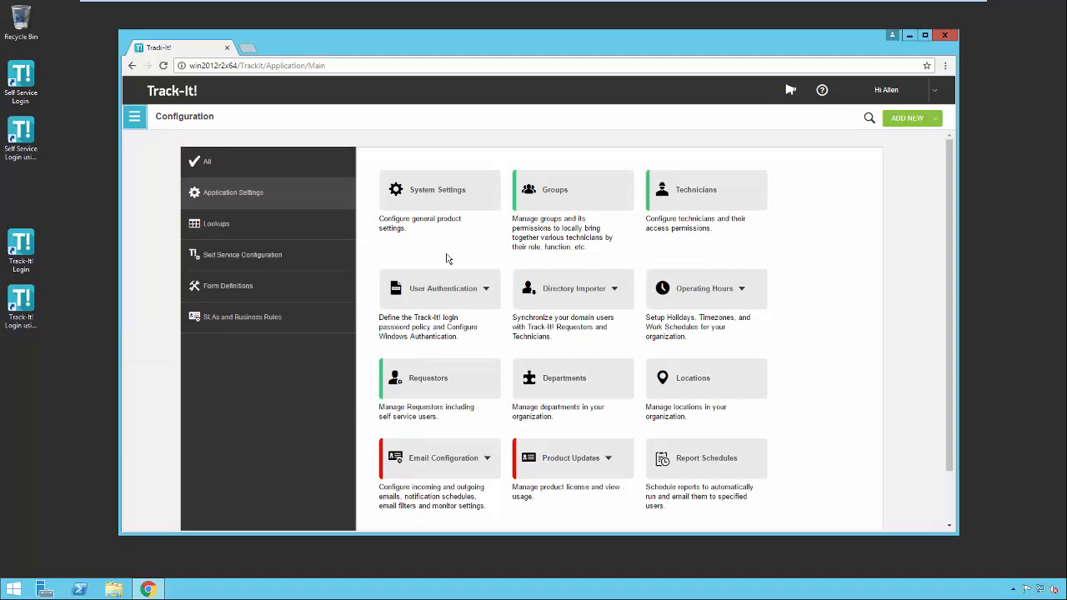
pyautogui.moveTo(400, 253)
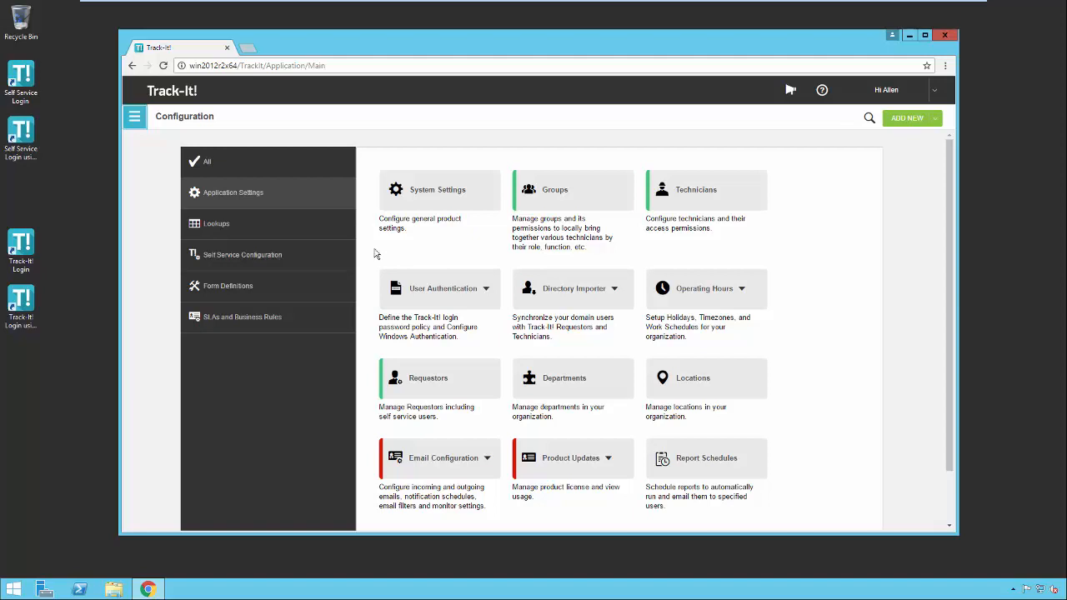
pyautogui.moveTo(258, 179)
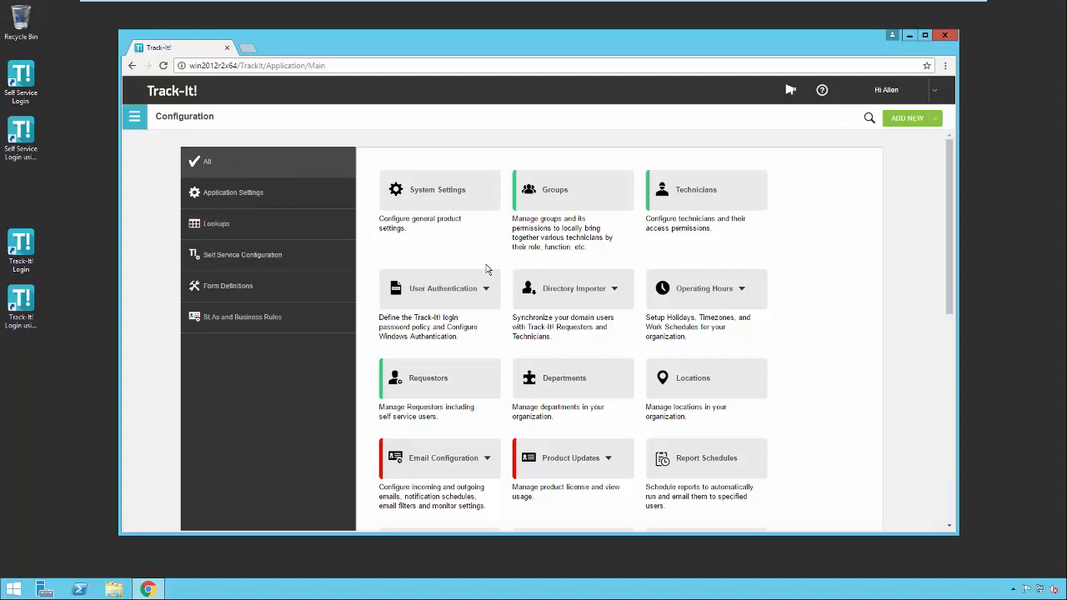
pyautogui.scroll(-3)
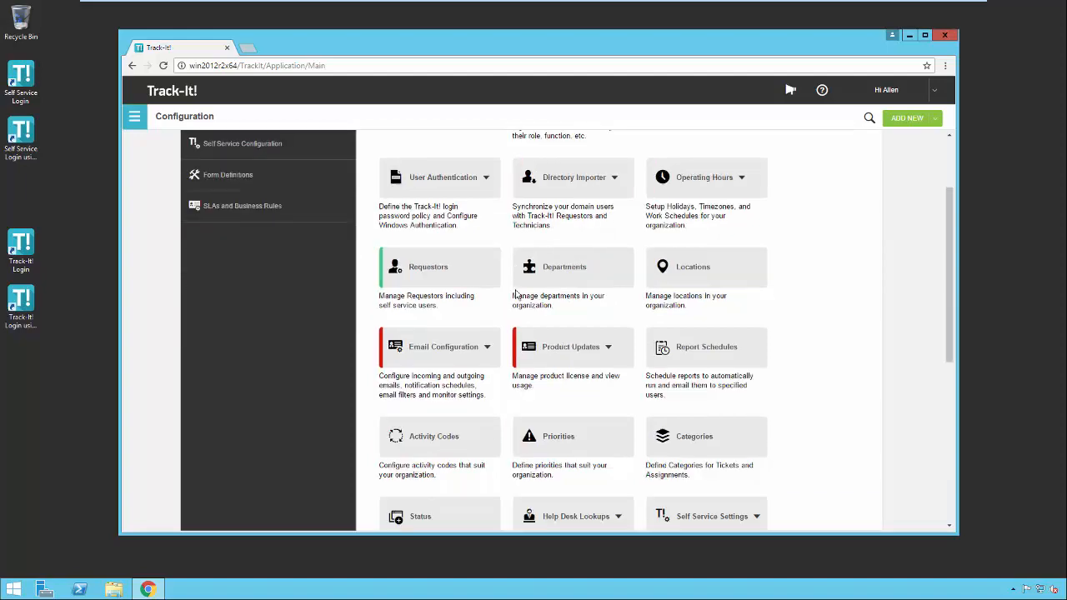
pyautogui.scroll(-3)
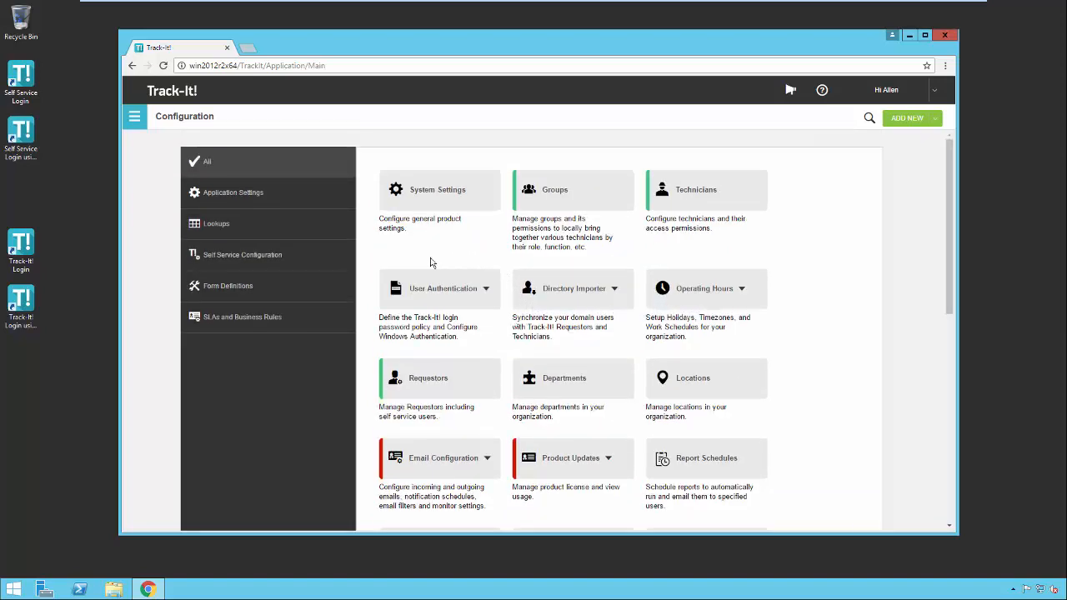
# Filter the tiles to Self Service Configuration, then switch back to All.
pyautogui.click(242, 254)
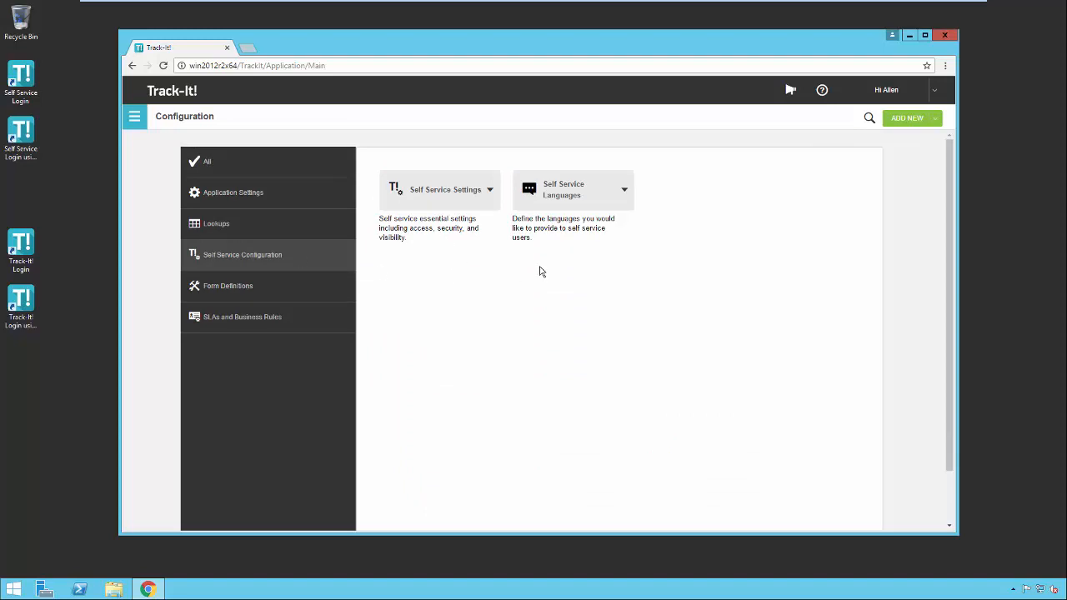
pyautogui.moveTo(463, 268)
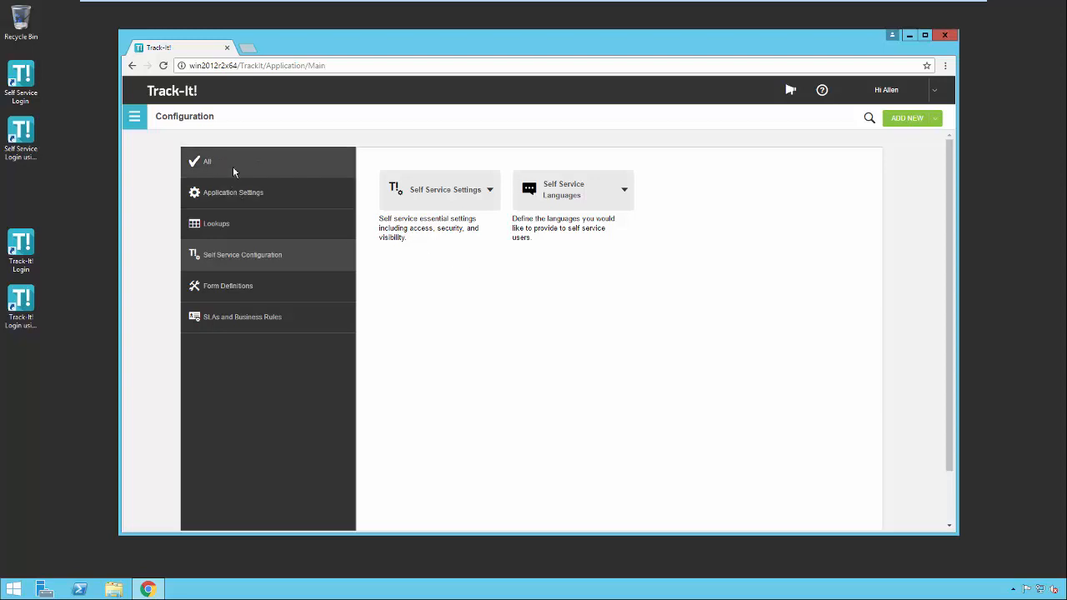
pyautogui.click(206, 160)
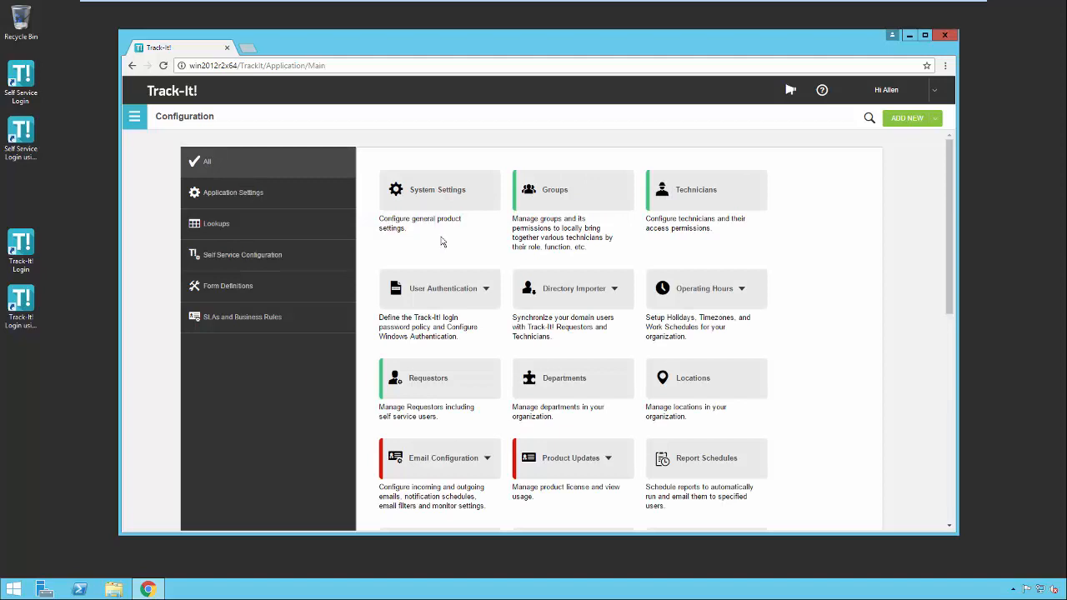
pyautogui.moveTo(463, 245)
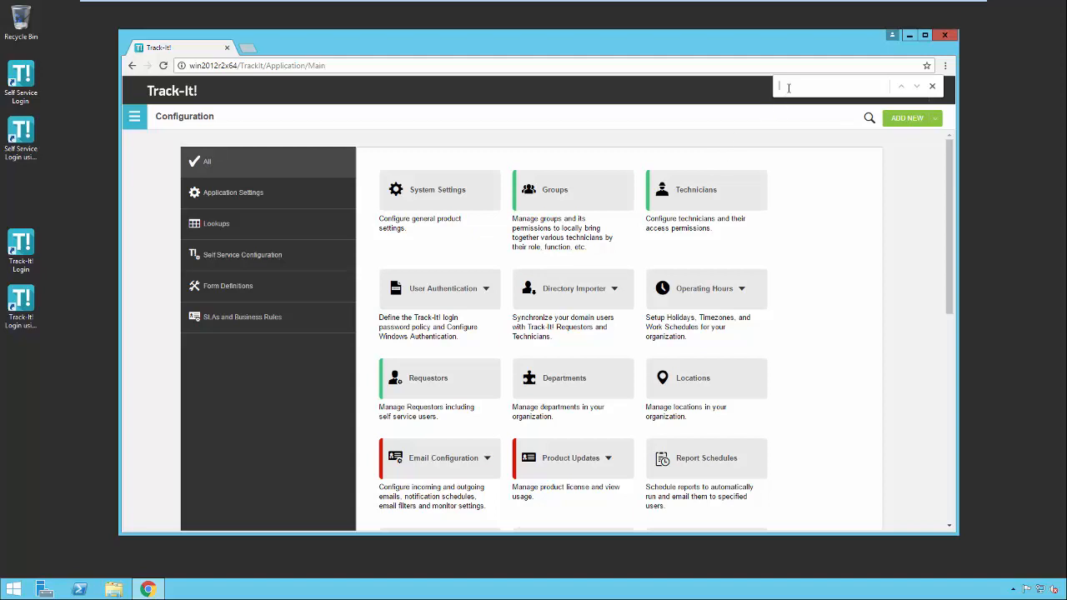
# Search the page for 'email' to highlight the Email Configuration tile.
pyautogui.write('email')
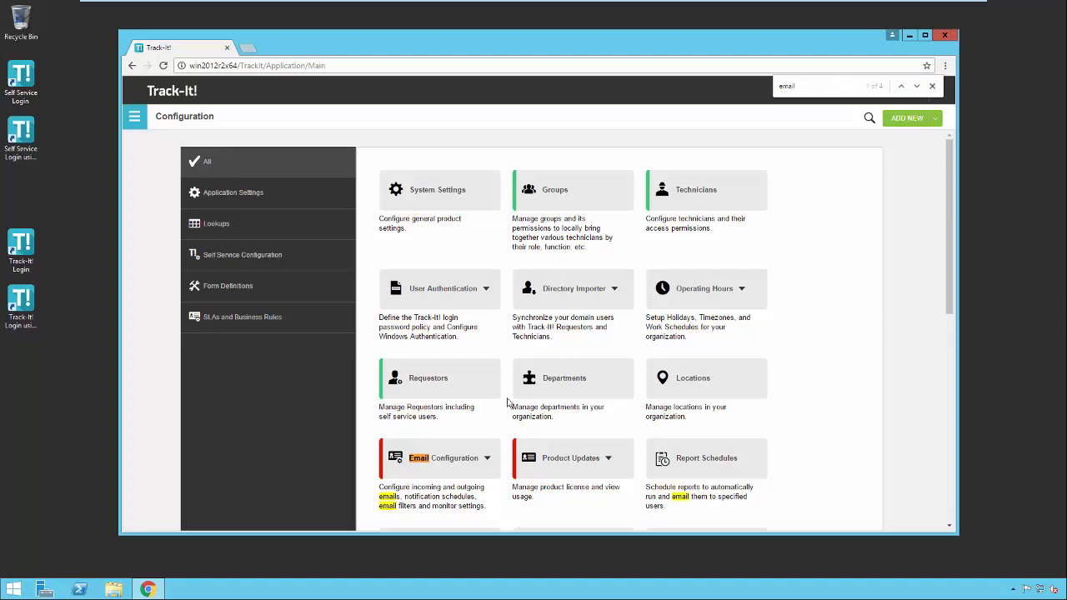
pyautogui.scroll(-3)
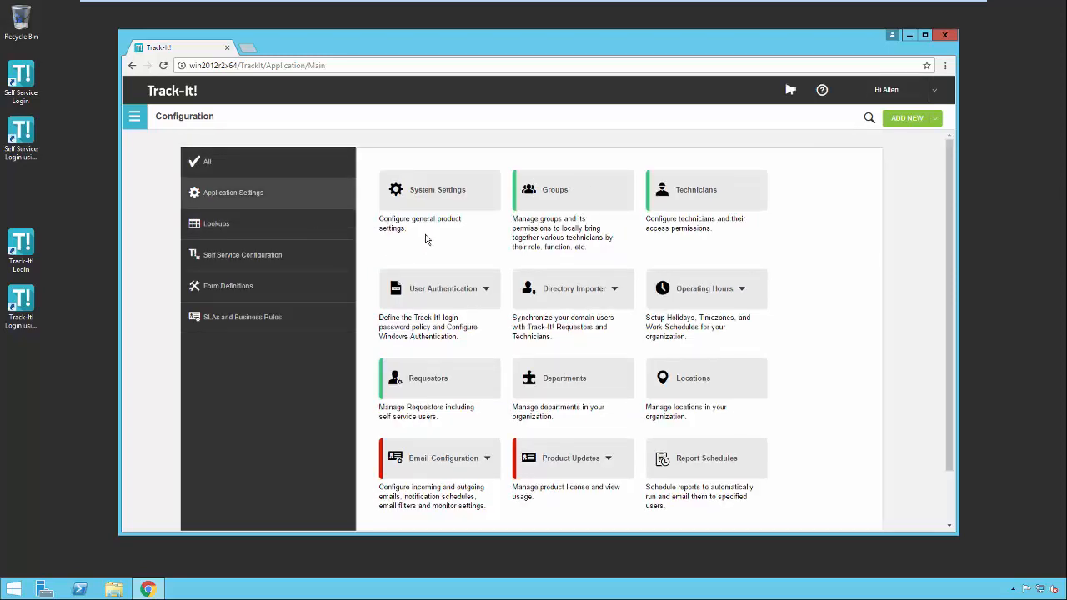
pyautogui.moveTo(308, 229)
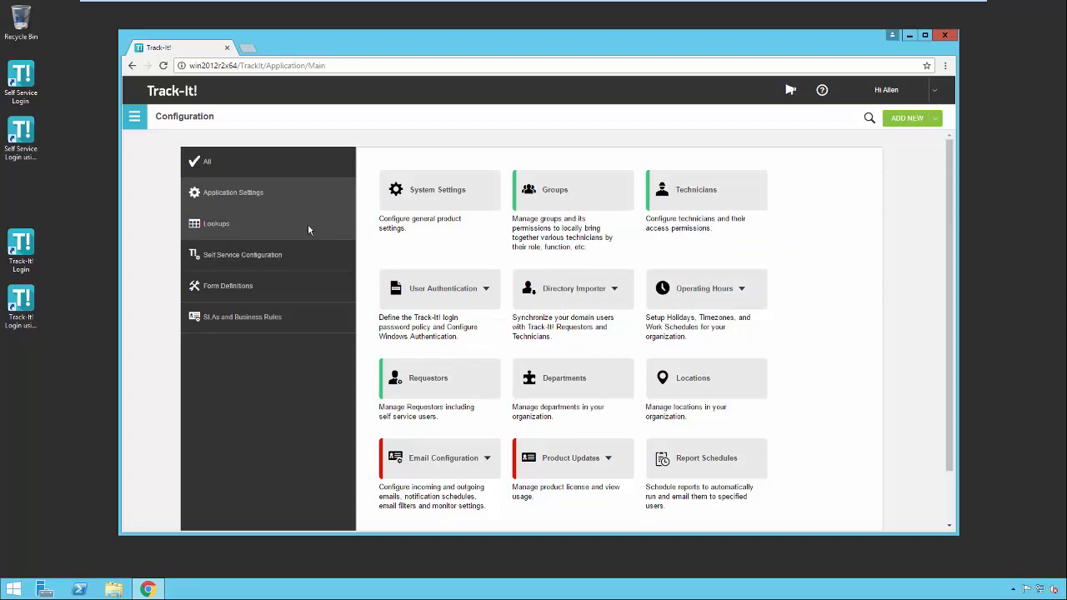
# Filter through Lookups, Self Service Configuration, Form Definitions, then SLAs and Business Rules.
pyautogui.click(216, 224)
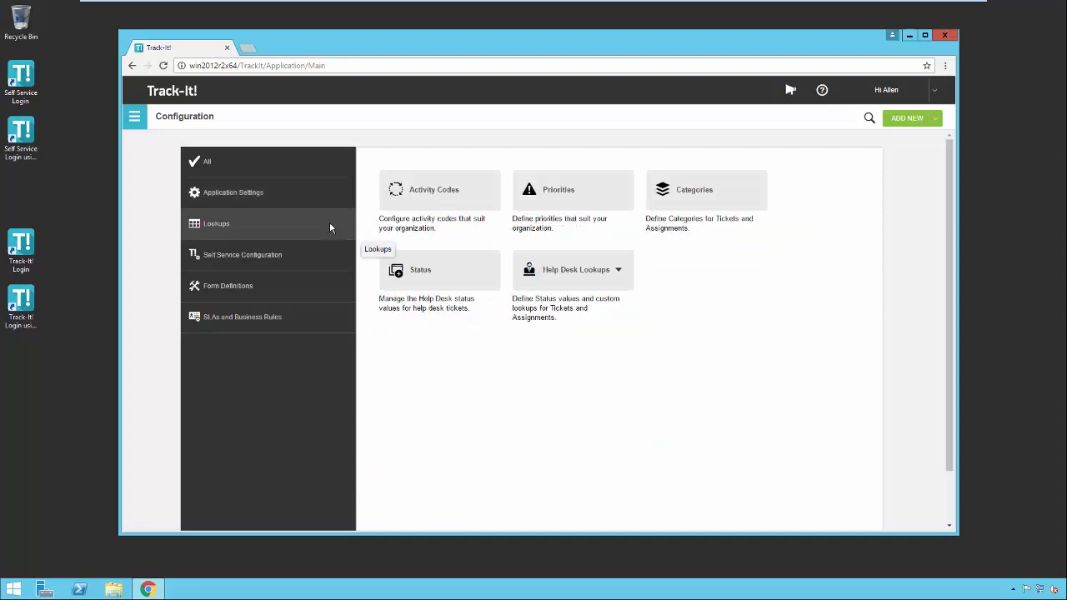
pyautogui.moveTo(596, 217)
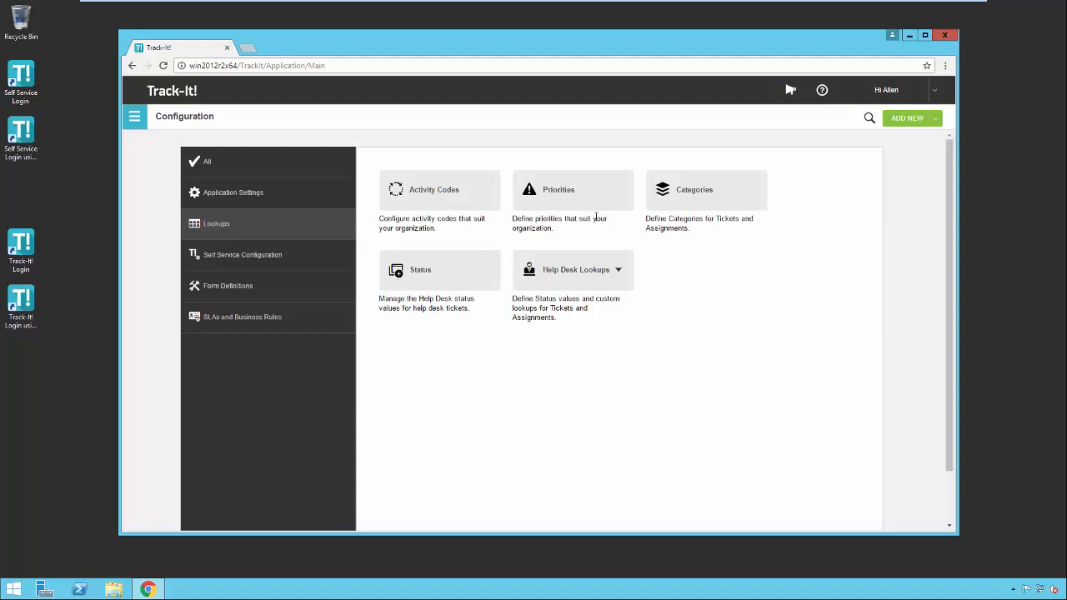
pyautogui.moveTo(693, 220)
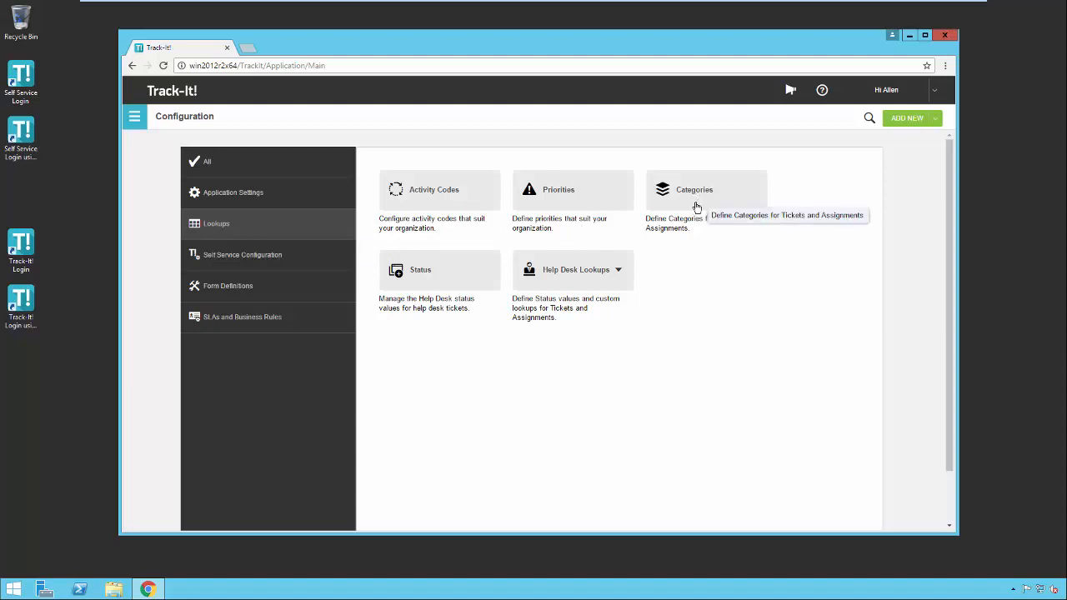
pyautogui.moveTo(695, 232)
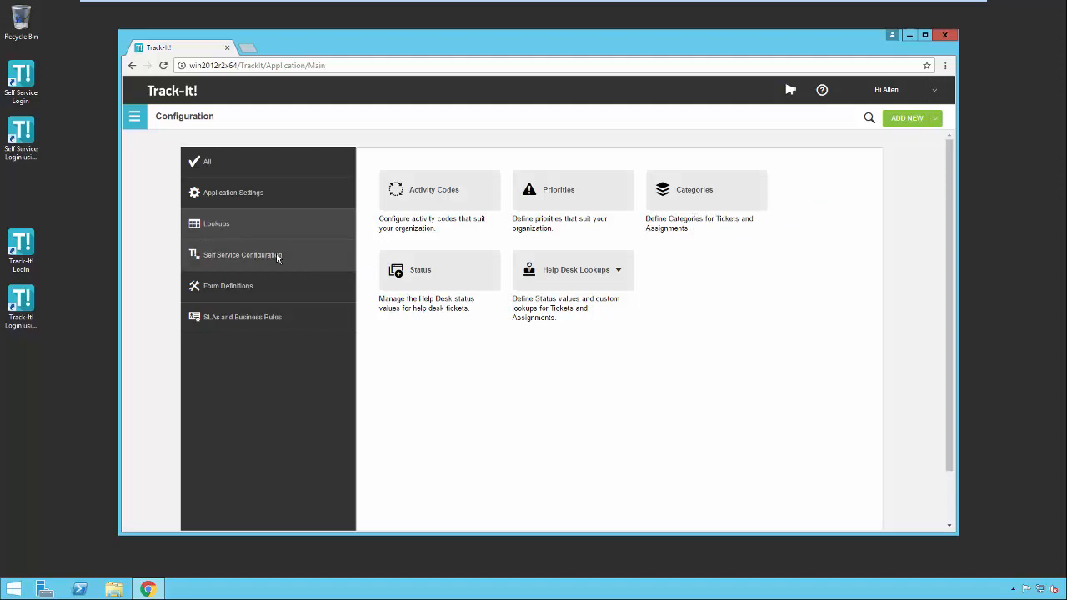
pyautogui.click(242, 254)
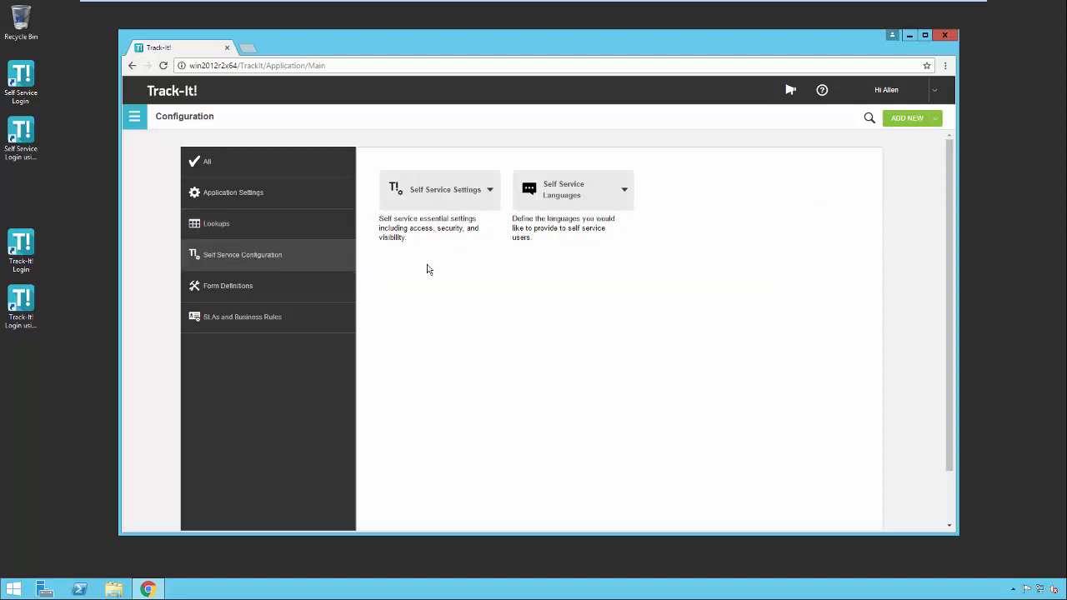
pyautogui.click(227, 285)
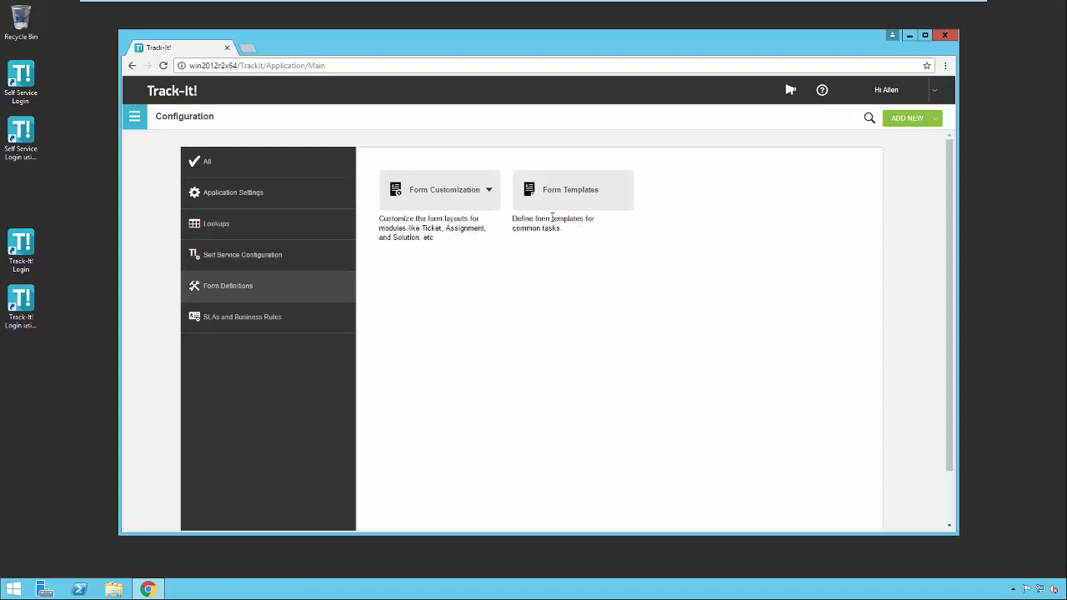
pyautogui.click(243, 316)
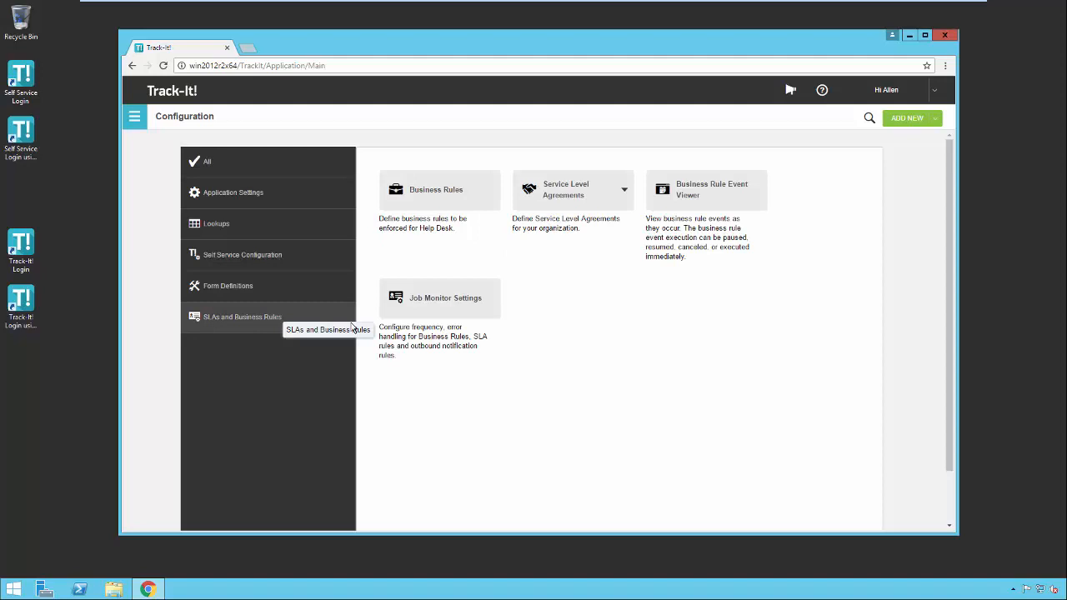
pyautogui.moveTo(534, 348)
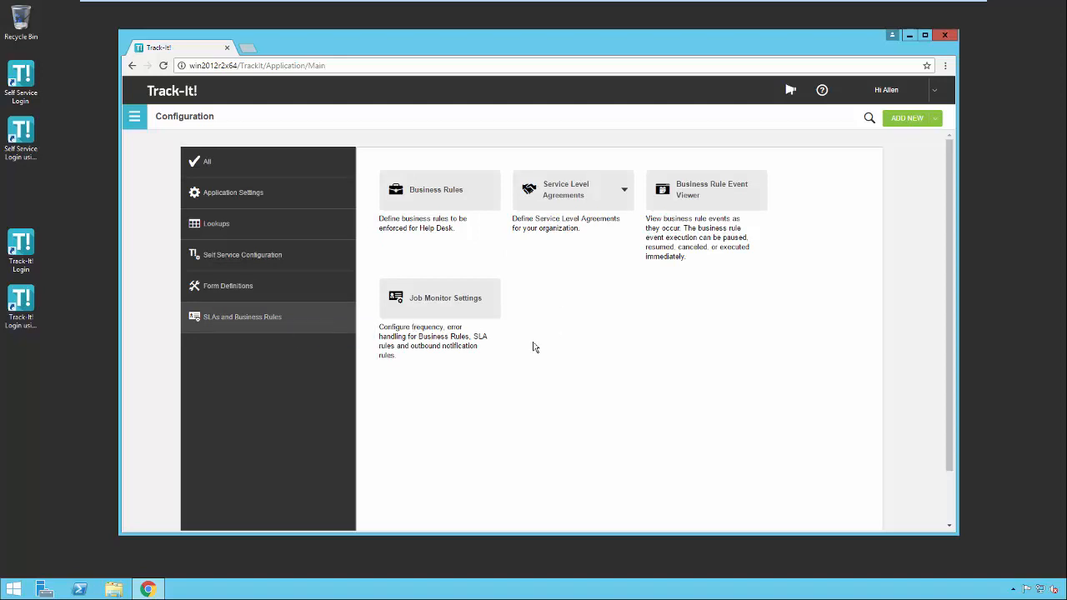
pyautogui.moveTo(480, 255)
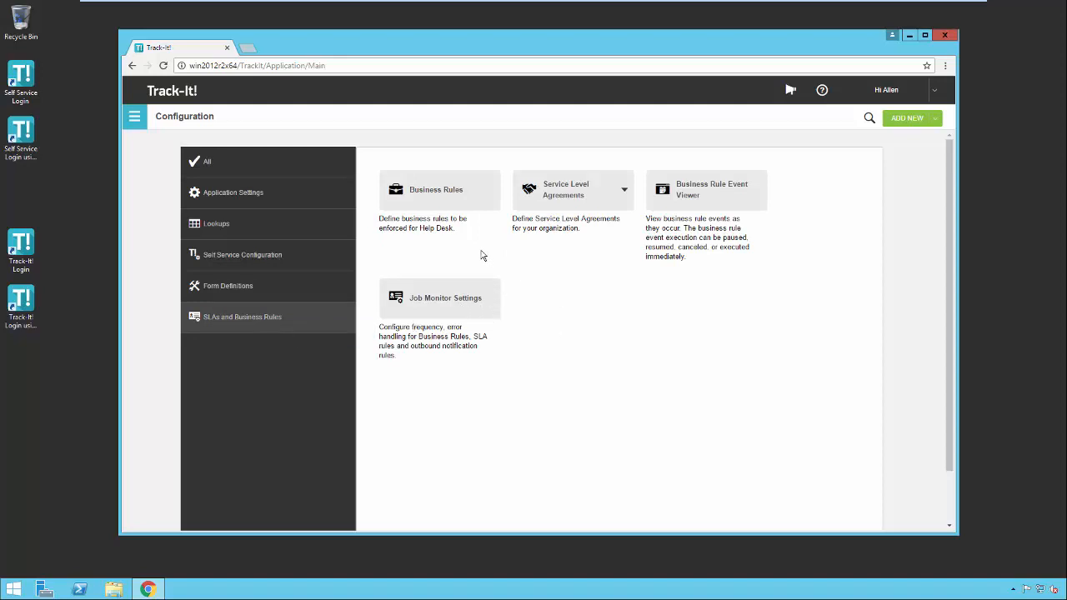
# Show All tiles and scroll down to Job Monitor Settings.
pyautogui.click(207, 160)
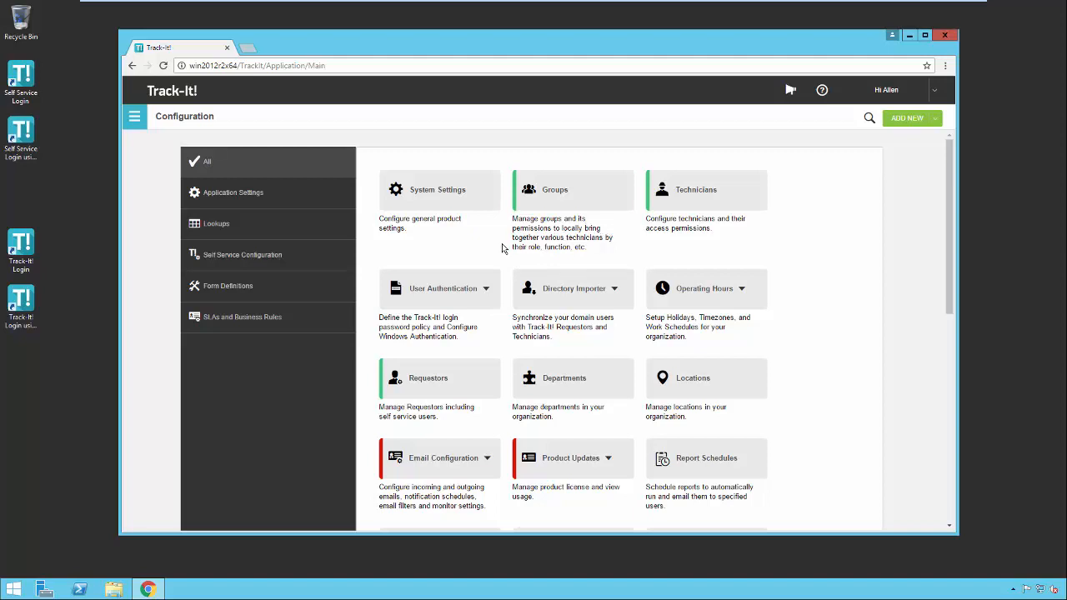
pyautogui.scroll(-3)
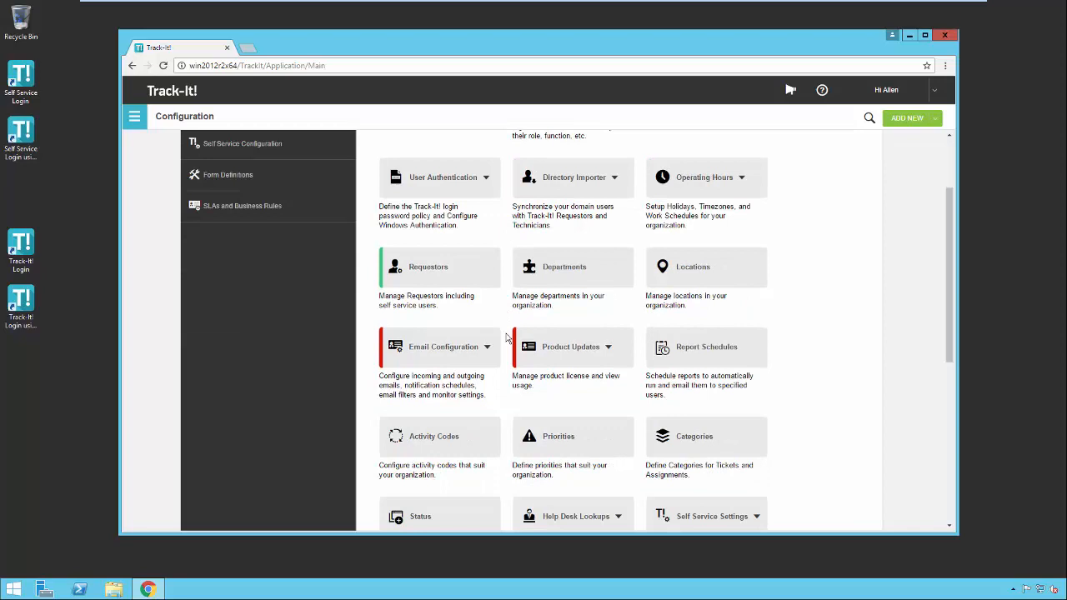
pyautogui.moveTo(503, 381)
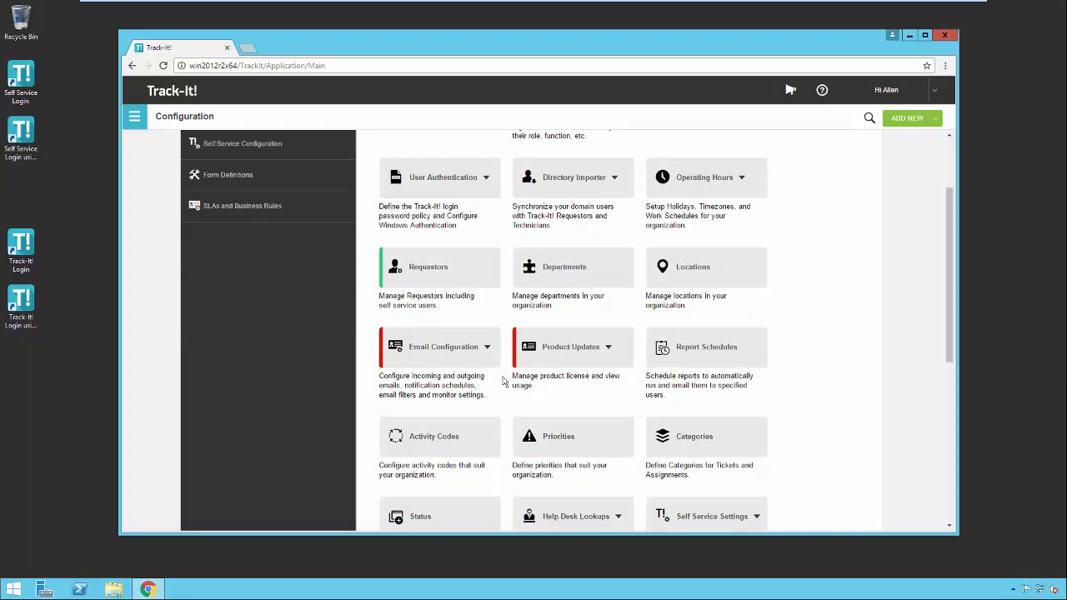
pyautogui.scroll(-3)
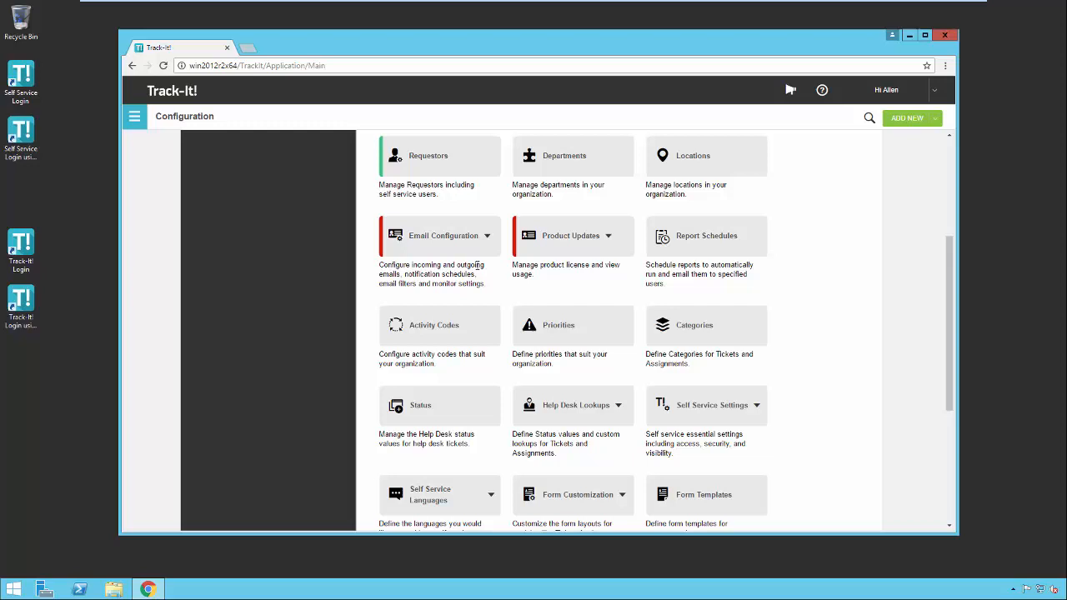
pyautogui.moveTo(479, 247)
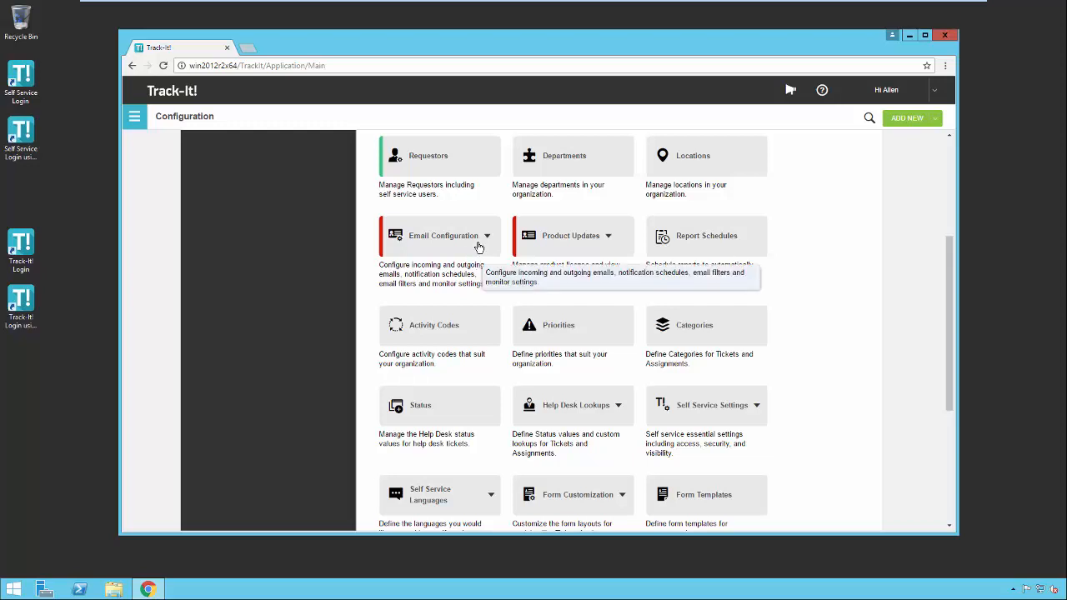
pyautogui.moveTo(483, 280)
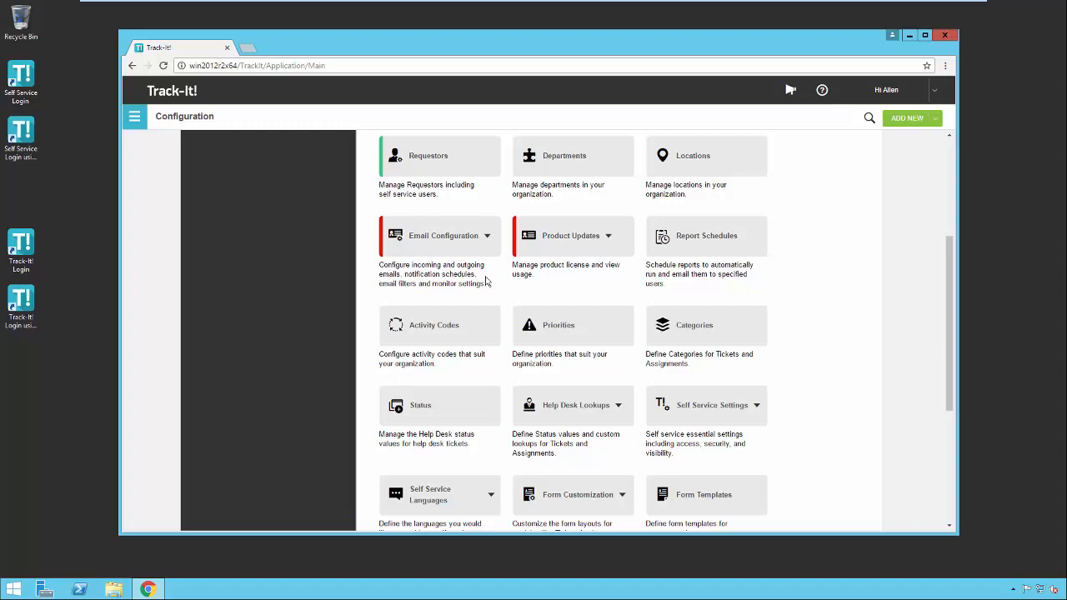
pyautogui.moveTo(613, 280)
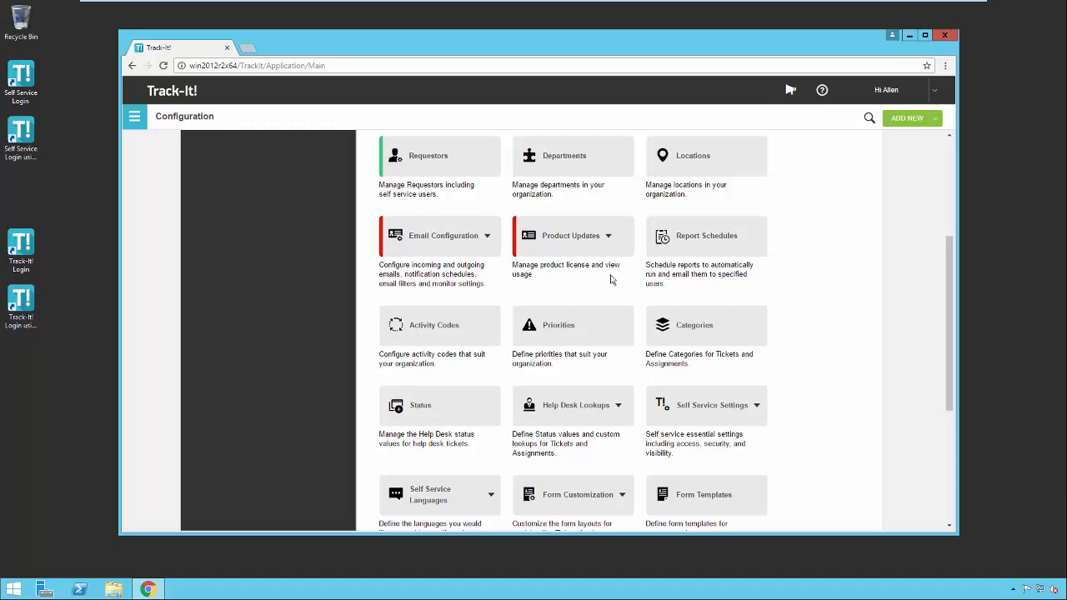
pyautogui.moveTo(608, 269)
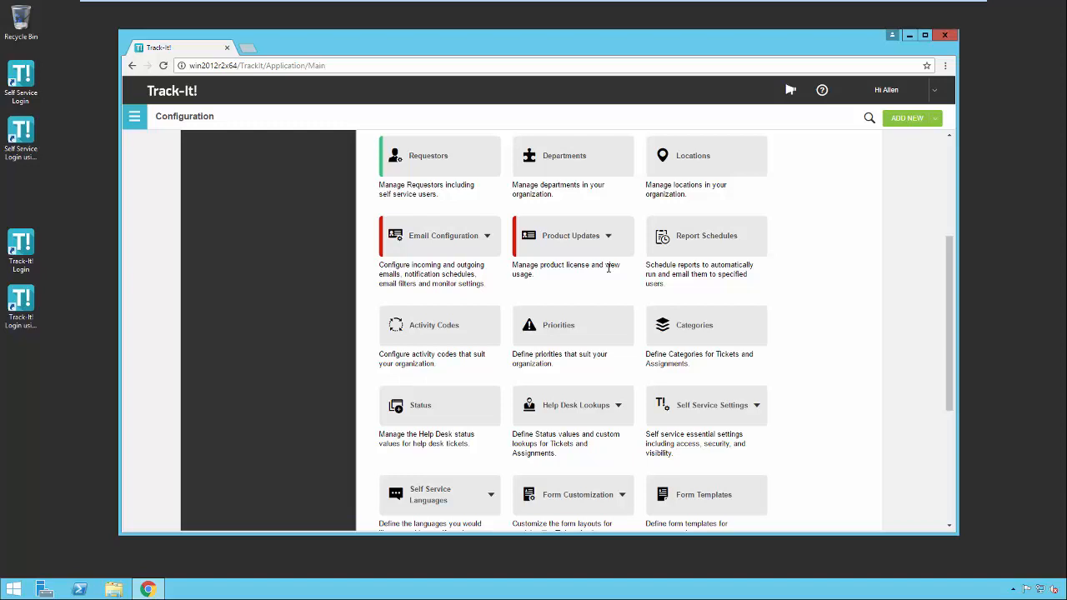
pyautogui.scroll(-3)
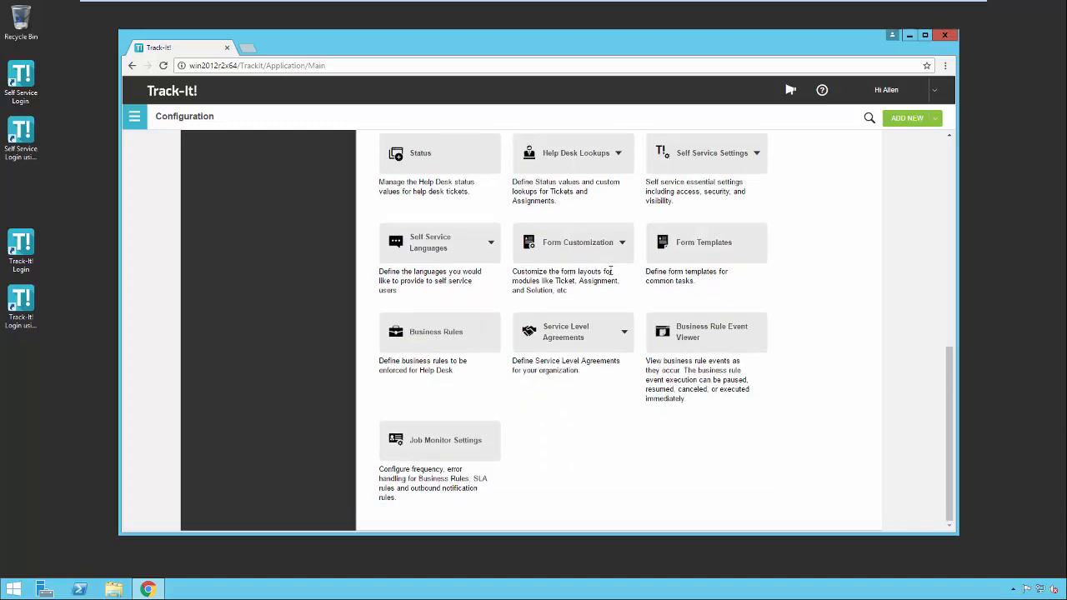
# Scroll up to System Settings, Groups and Technicians at the top.
pyautogui.scroll(3)
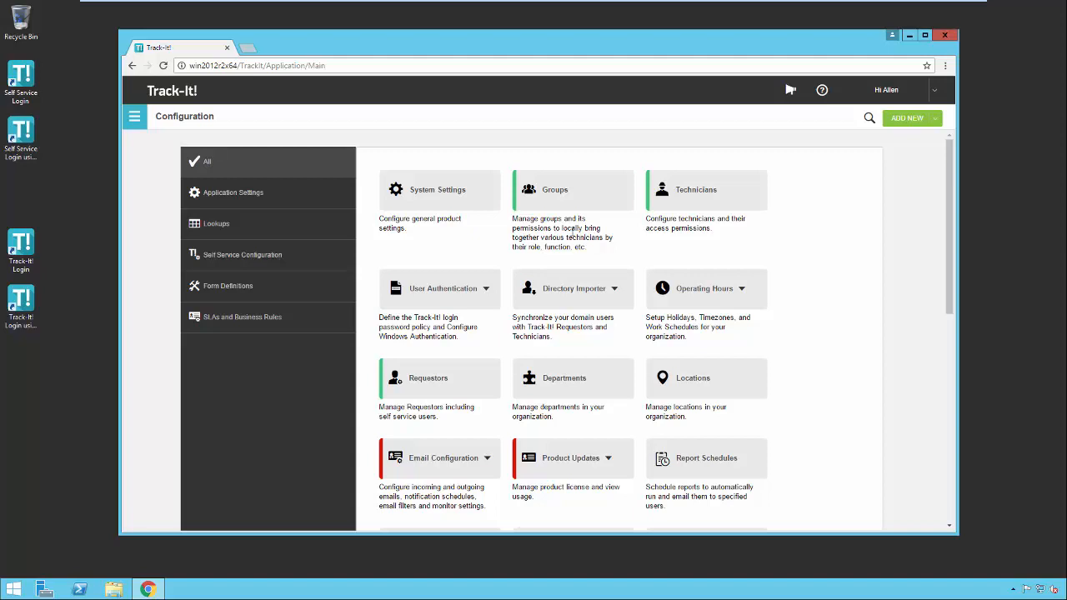
pyautogui.moveTo(631, 240)
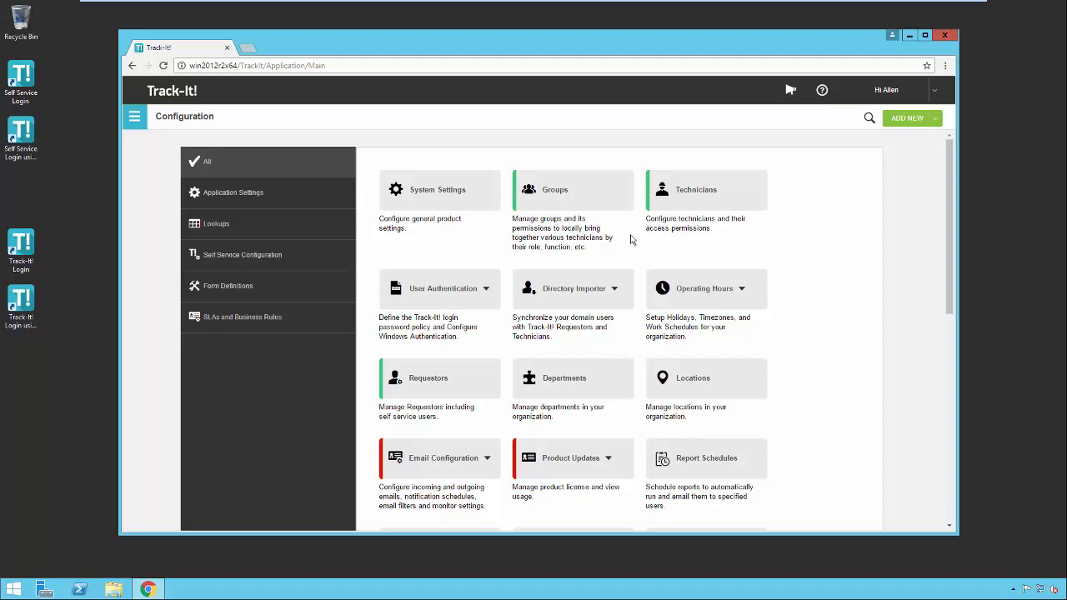
pyautogui.moveTo(700, 243)
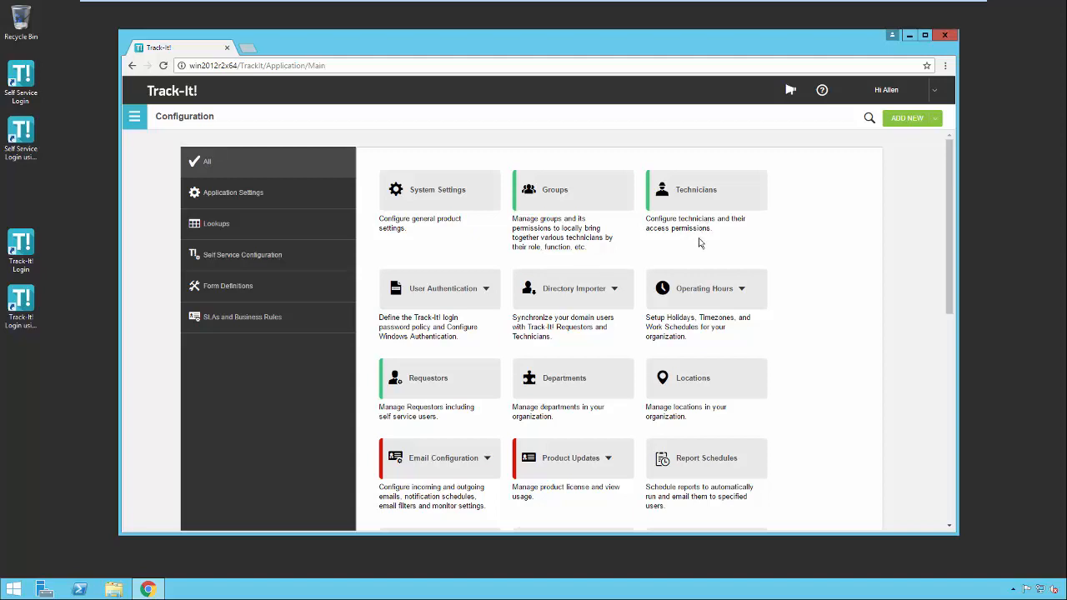
pyautogui.moveTo(696, 252)
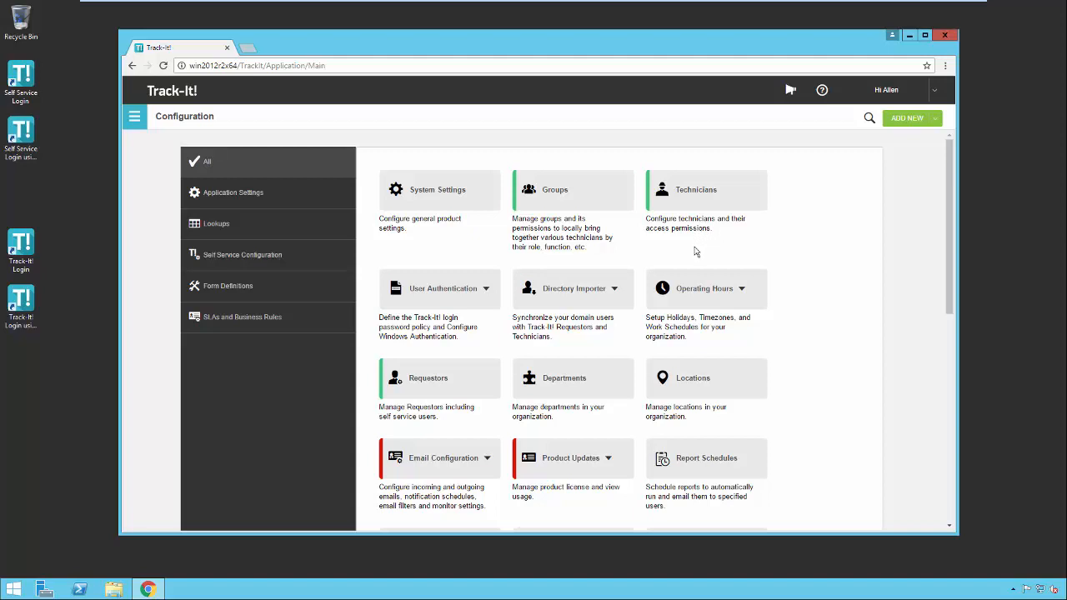
pyautogui.moveTo(719, 239)
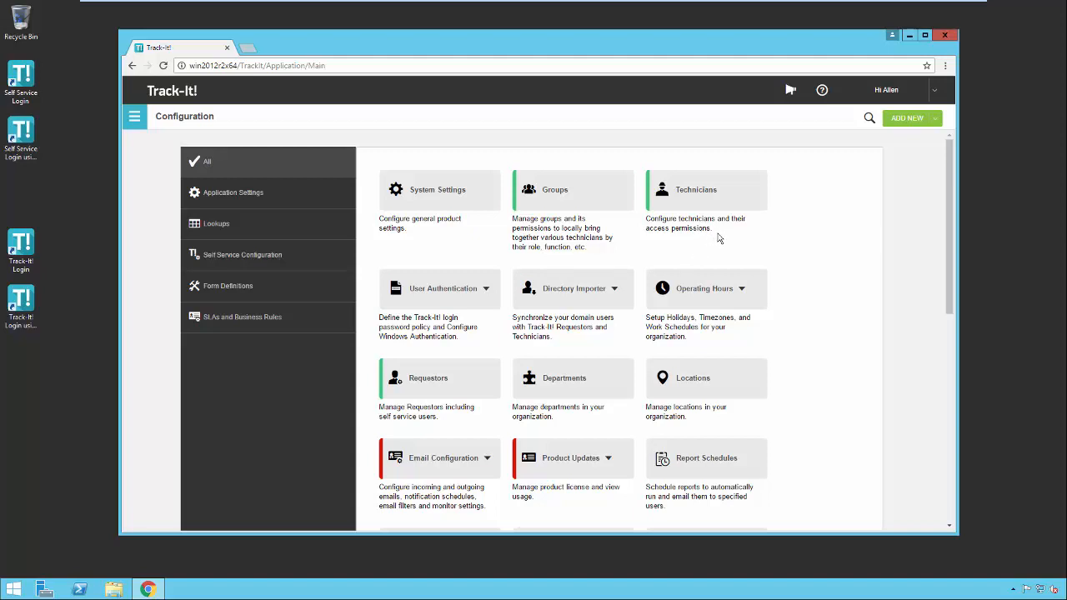
pyautogui.moveTo(488, 394)
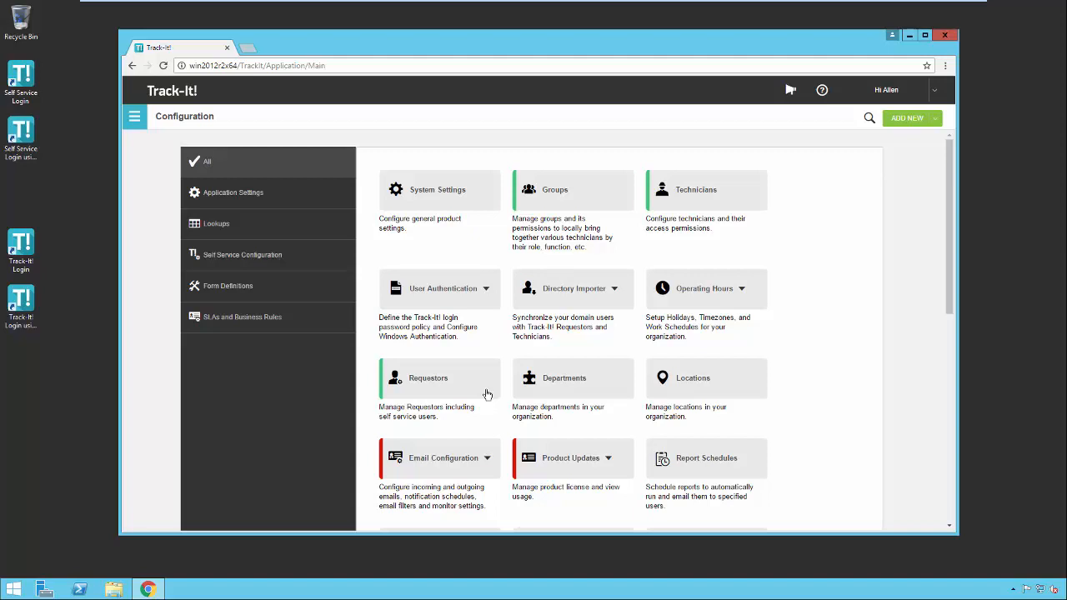
pyautogui.moveTo(479, 244)
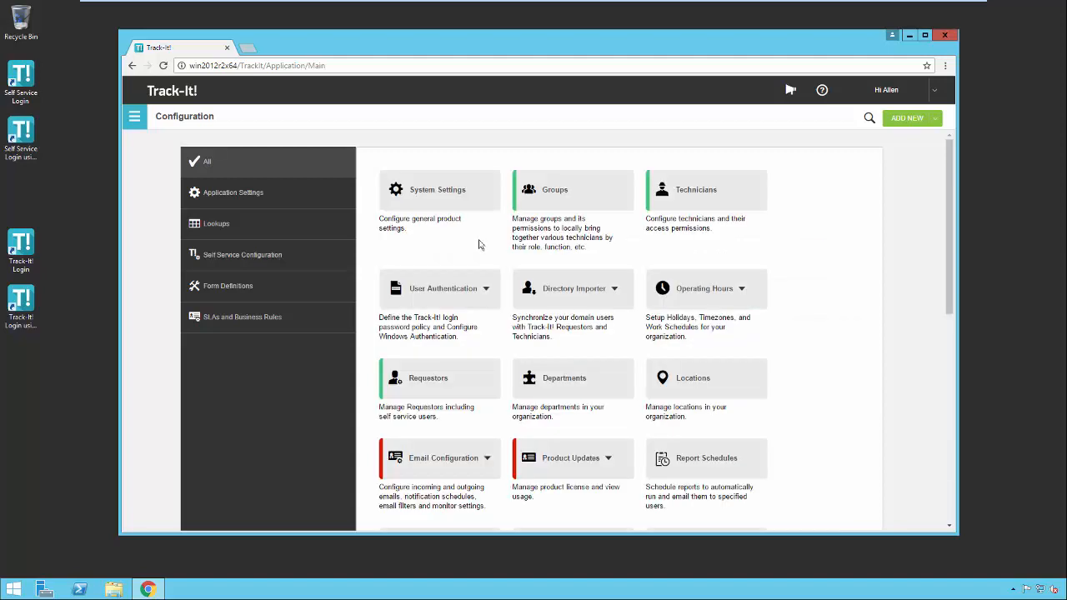
pyautogui.moveTo(463, 206)
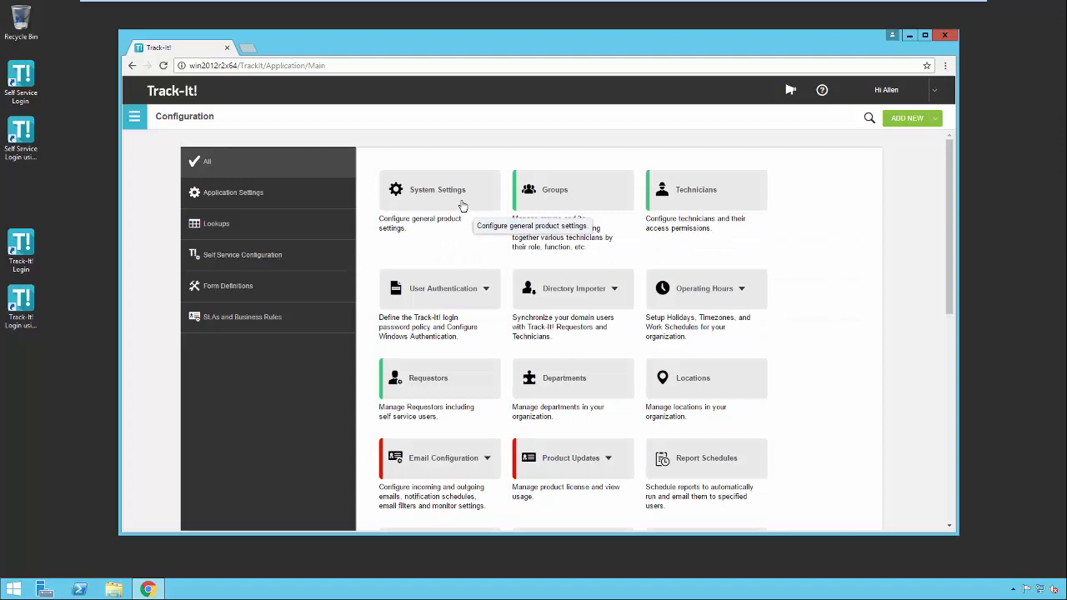
pyautogui.moveTo(476, 258)
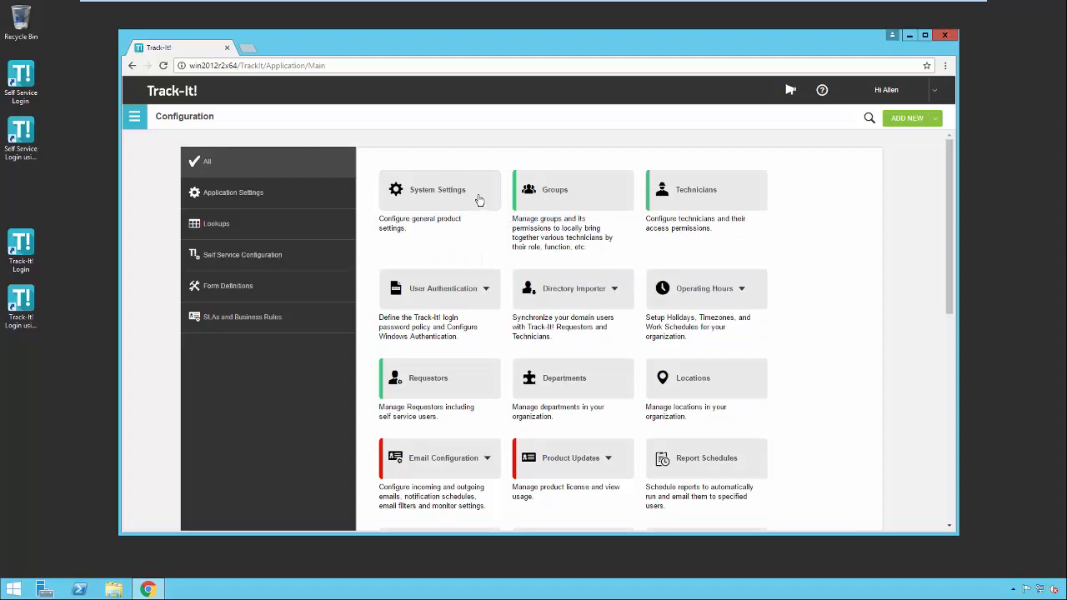
# Open System Settings and go back, then expand User Authentication's Password Policy and Windows Authentication.
pyautogui.click(438, 189)
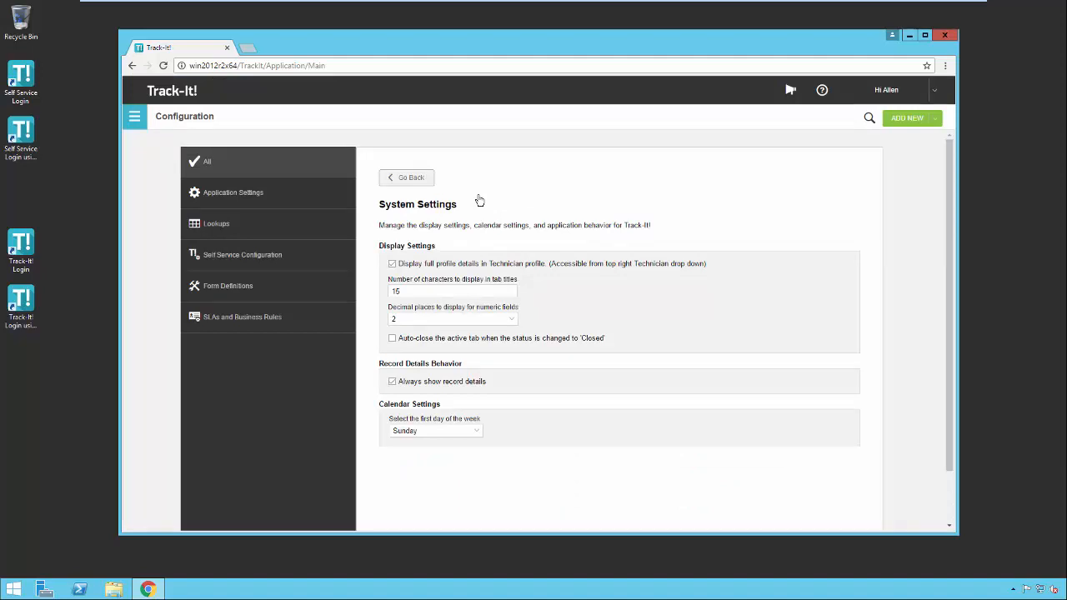
pyautogui.moveTo(482, 200)
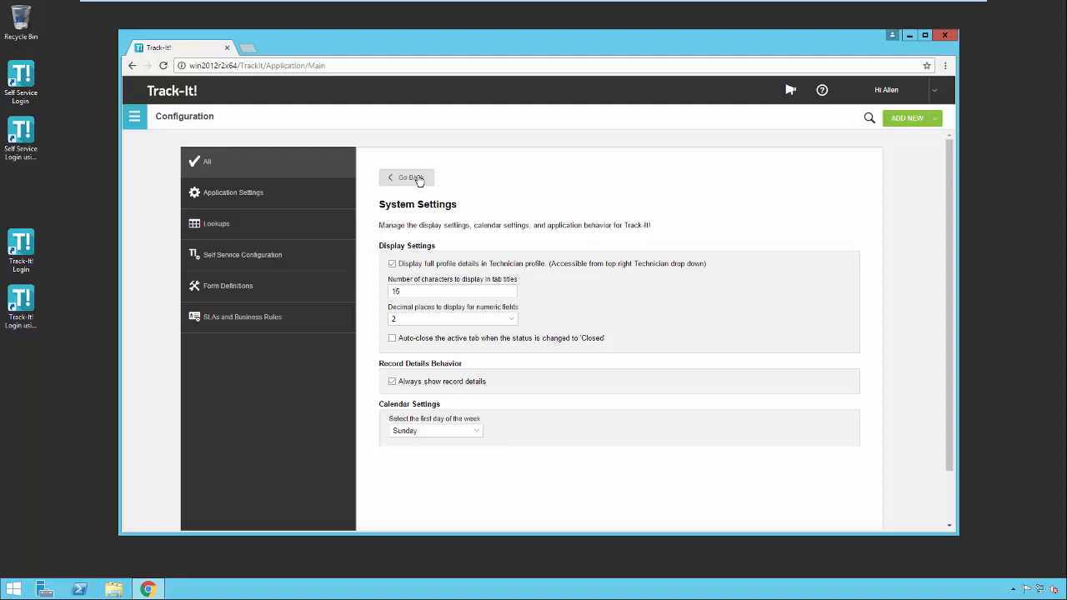
pyautogui.click(407, 177)
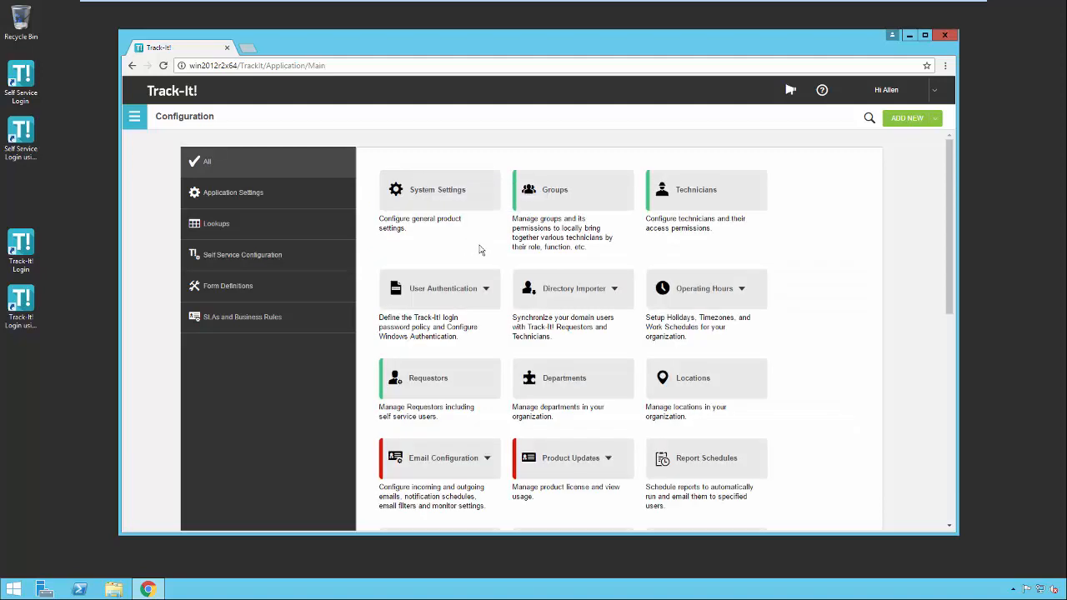
pyautogui.moveTo(513, 281)
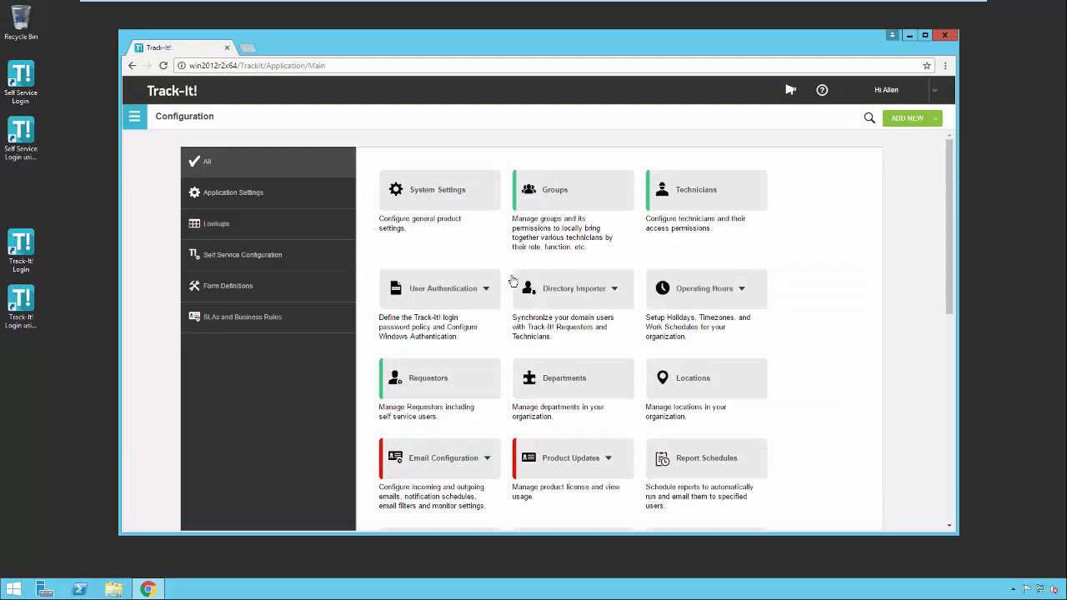
pyautogui.click(488, 288)
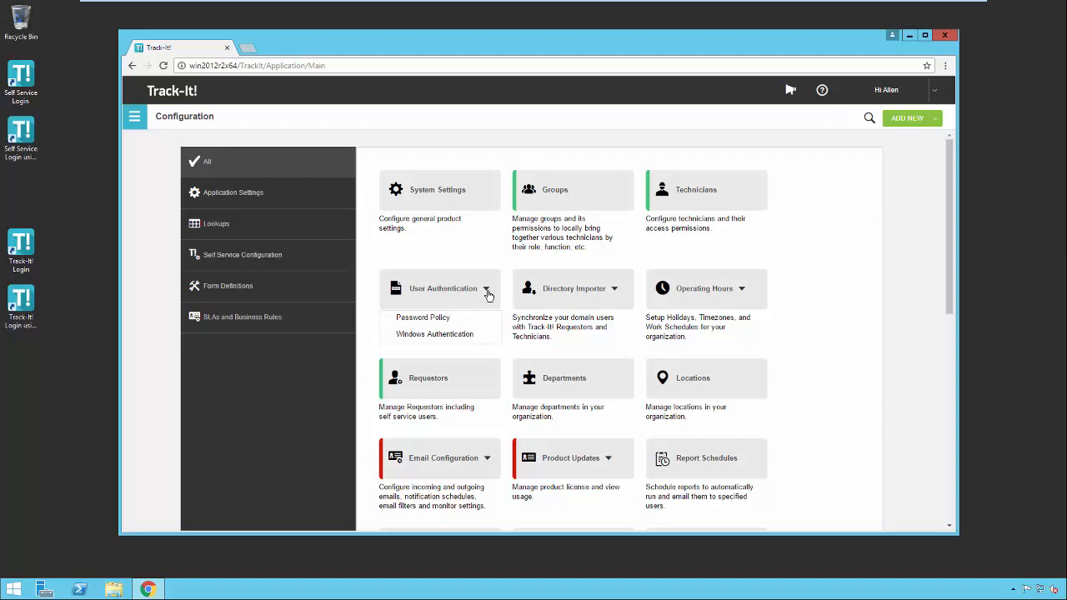
# Scroll down past Priorities and Categories to Status, Help Desk Lookups and Form Templates.
pyautogui.scroll(-3)
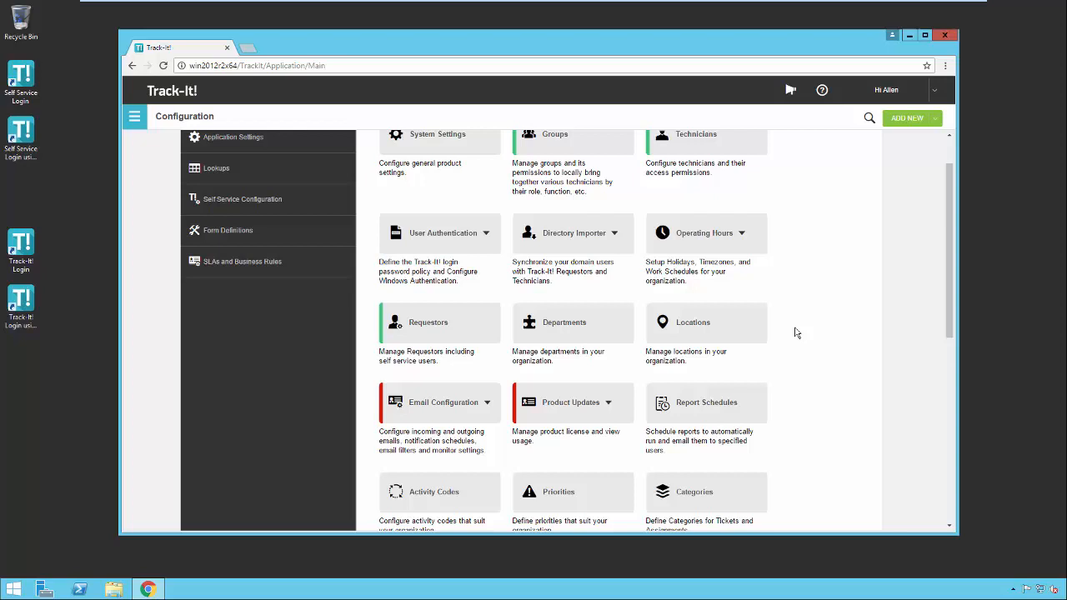
pyautogui.moveTo(604, 256)
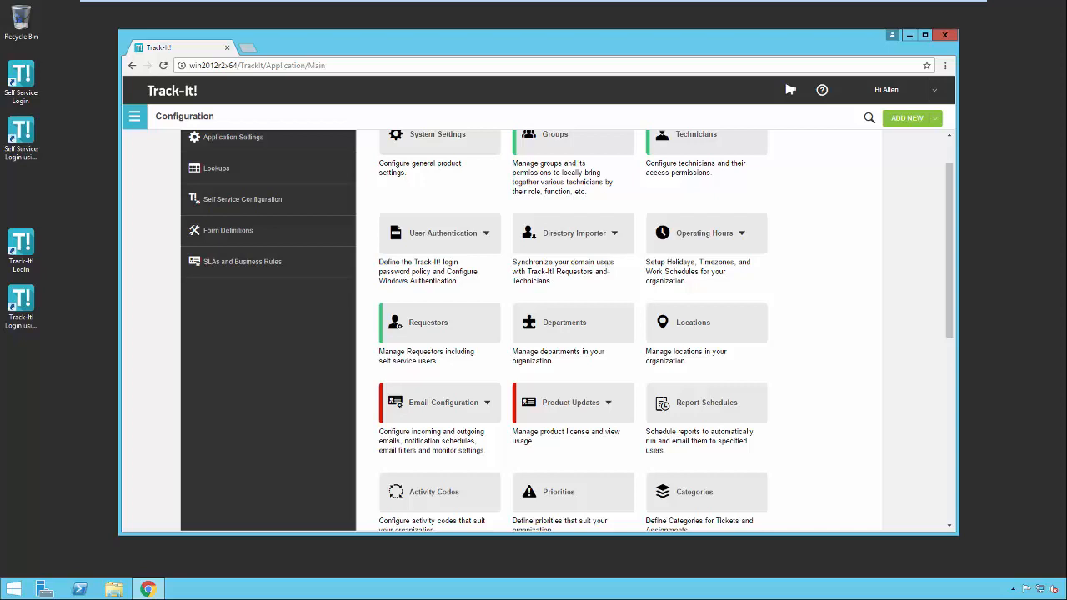
pyautogui.moveTo(584, 285)
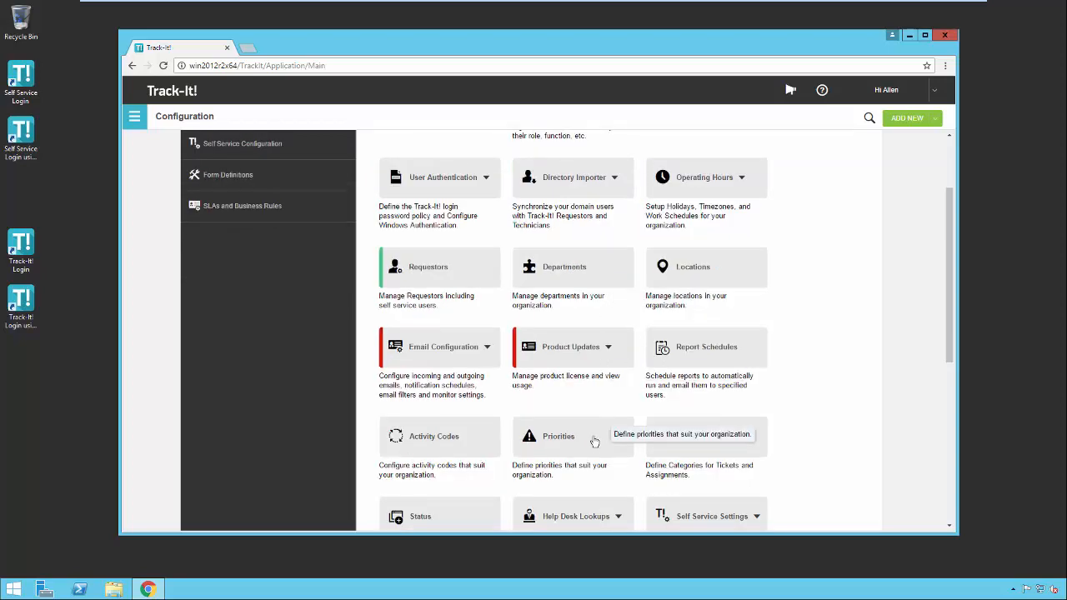
pyautogui.moveTo(614, 458)
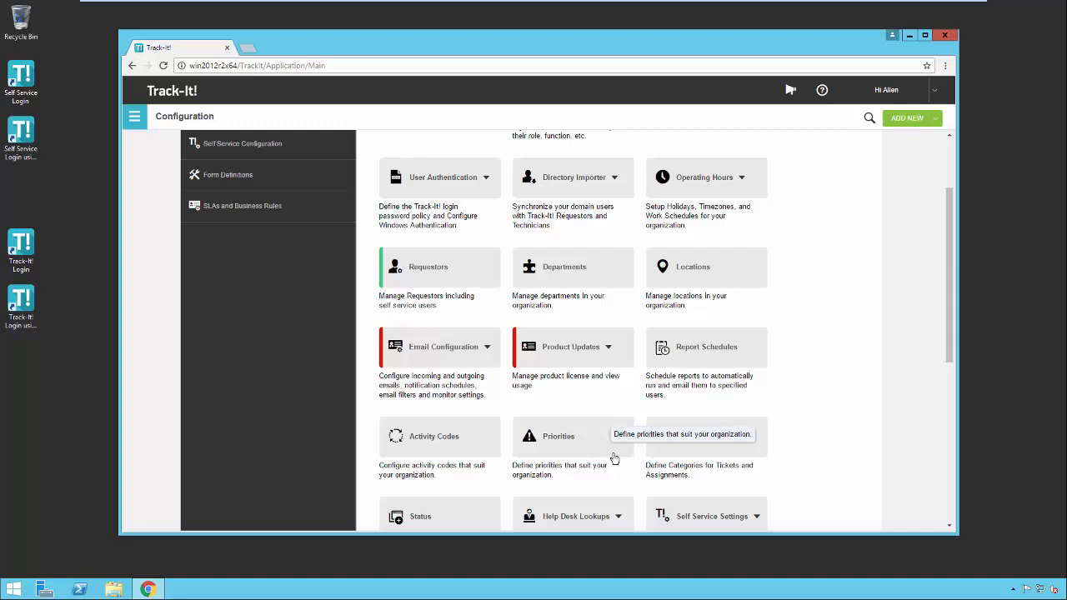
pyautogui.scroll(-3)
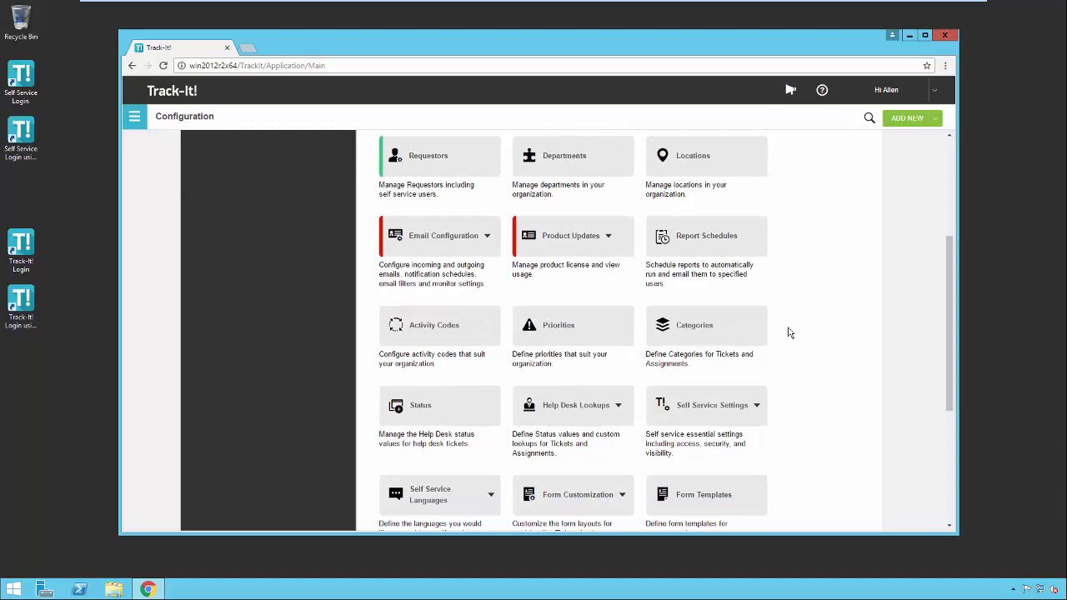
pyautogui.moveTo(742, 332)
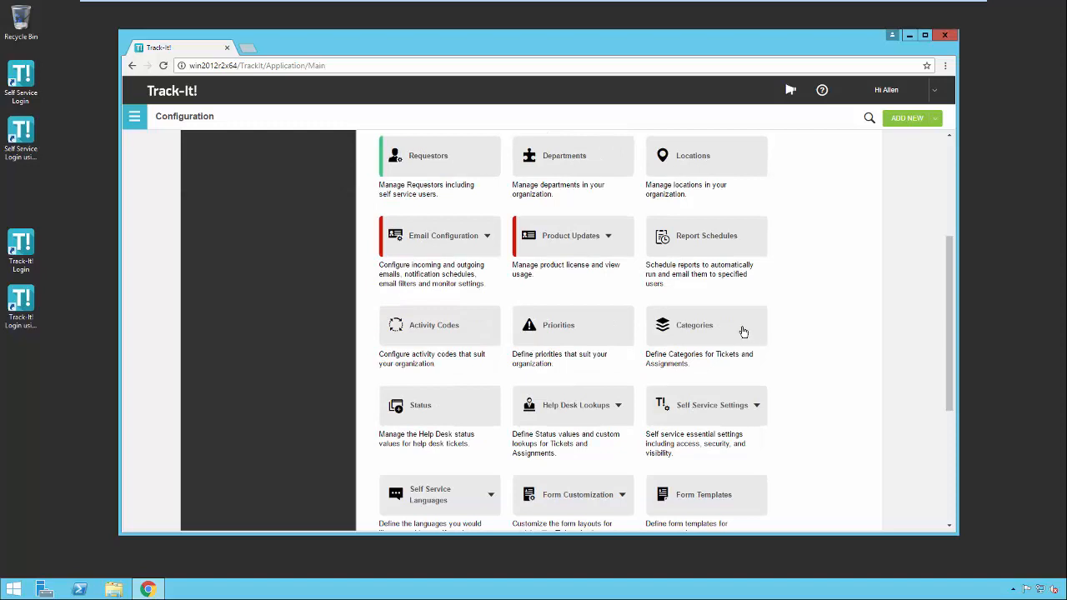
pyautogui.moveTo(728, 333)
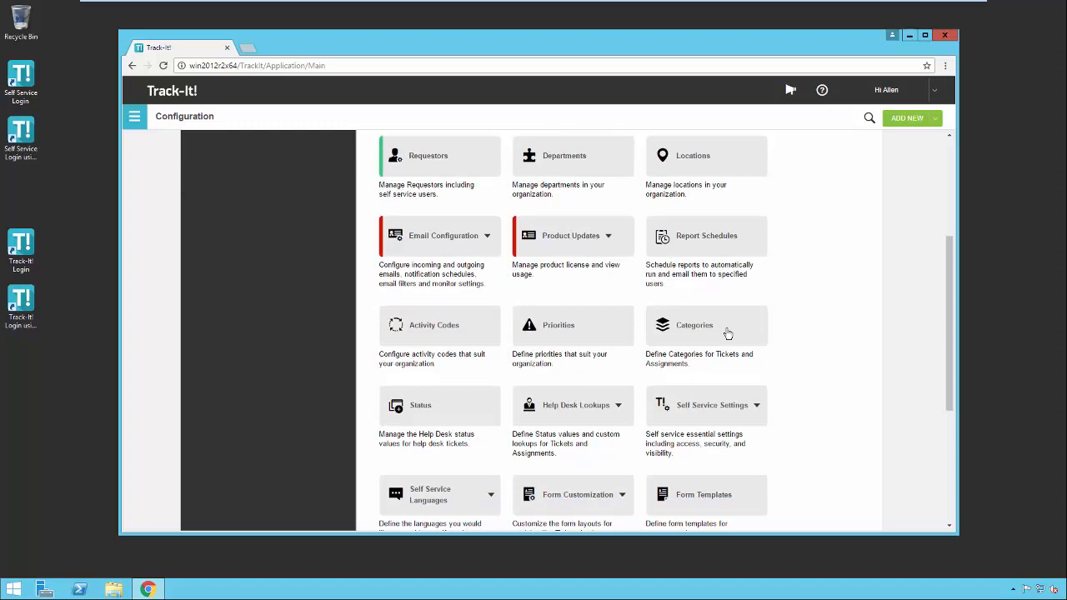